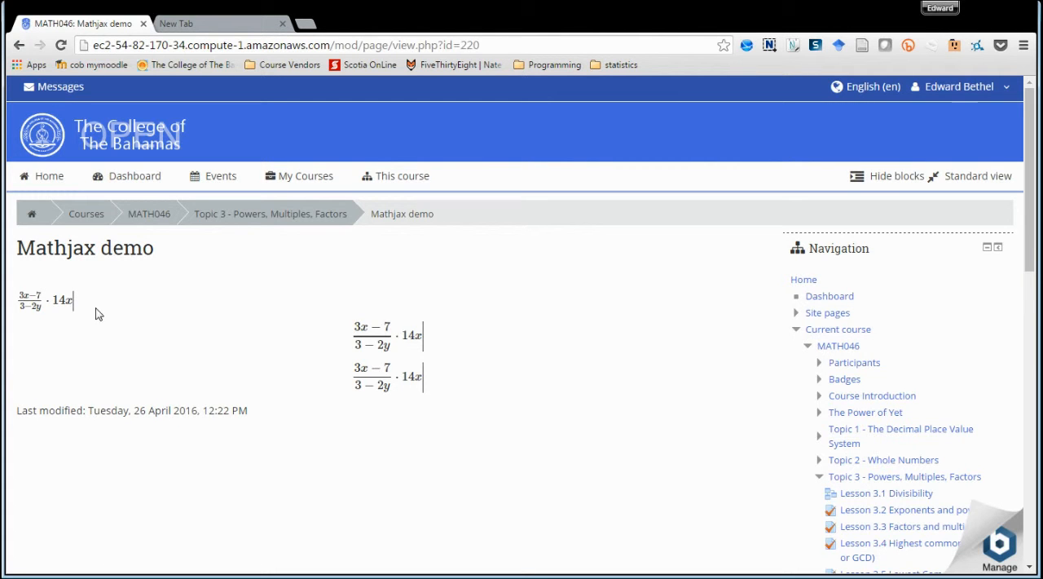
mouse_move(88, 334)
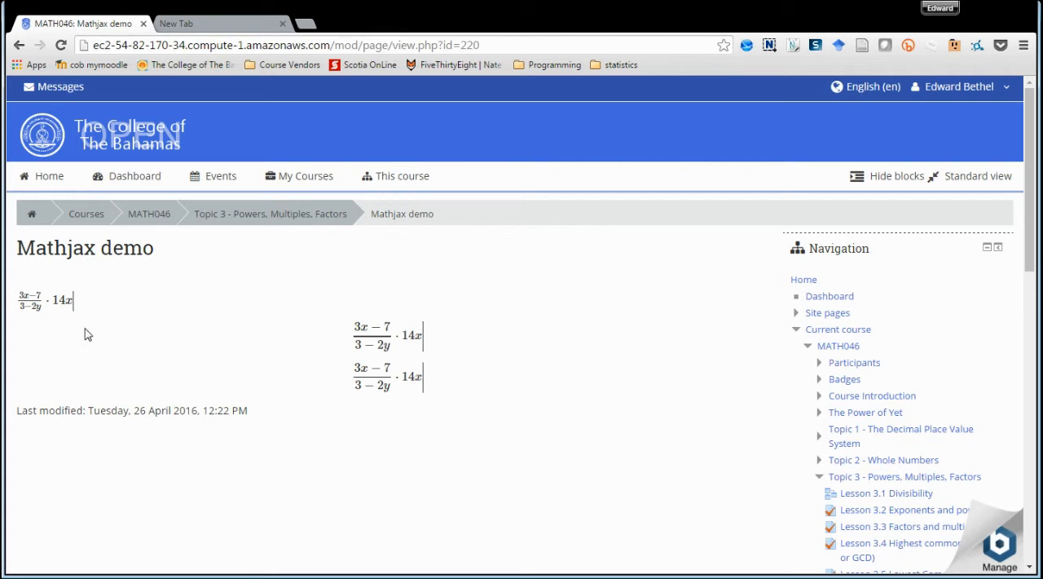
mouse_move(423, 318)
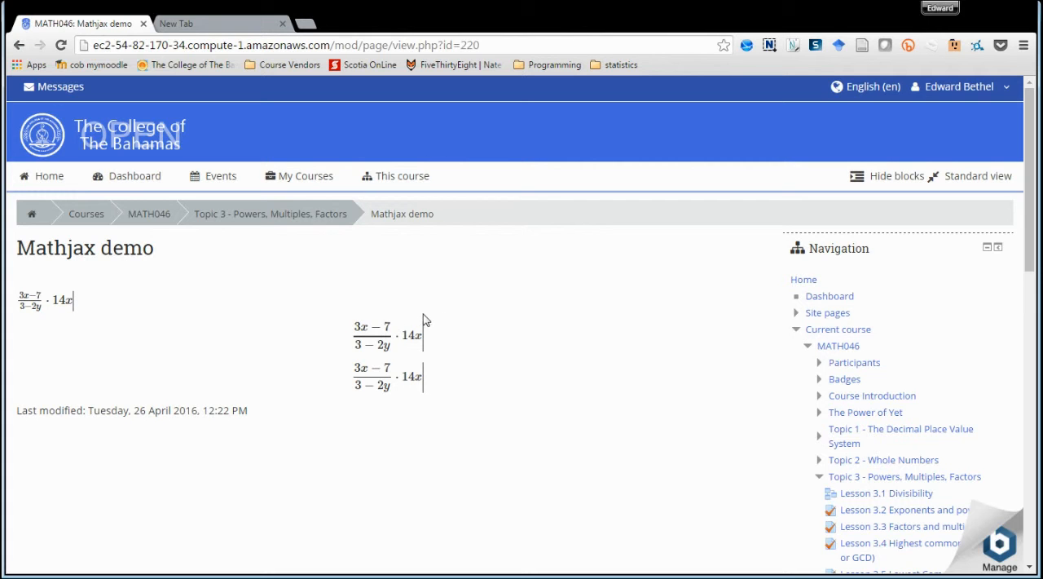
mouse_move(416, 389)
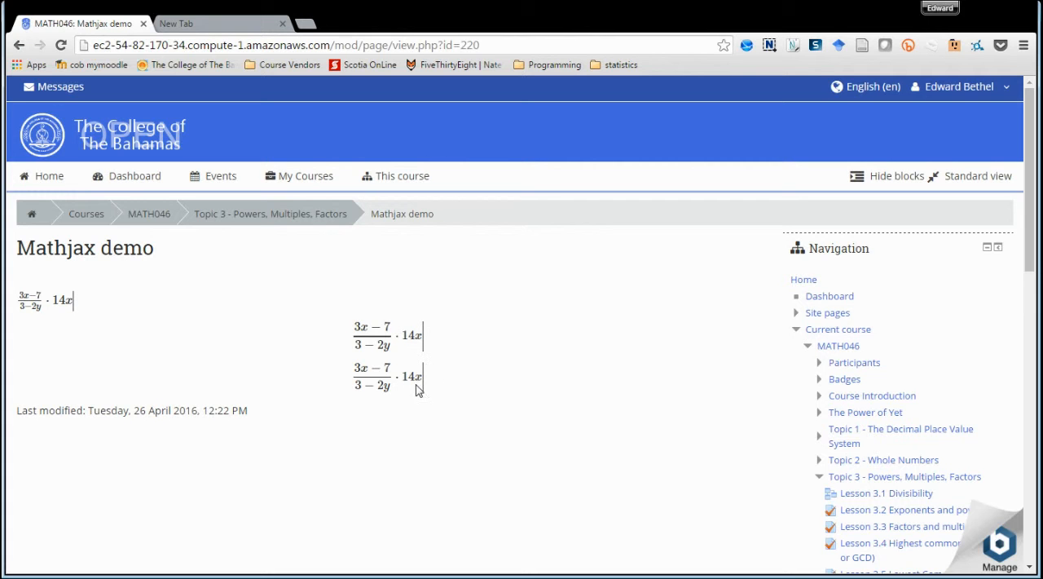
mouse_move(436, 398)
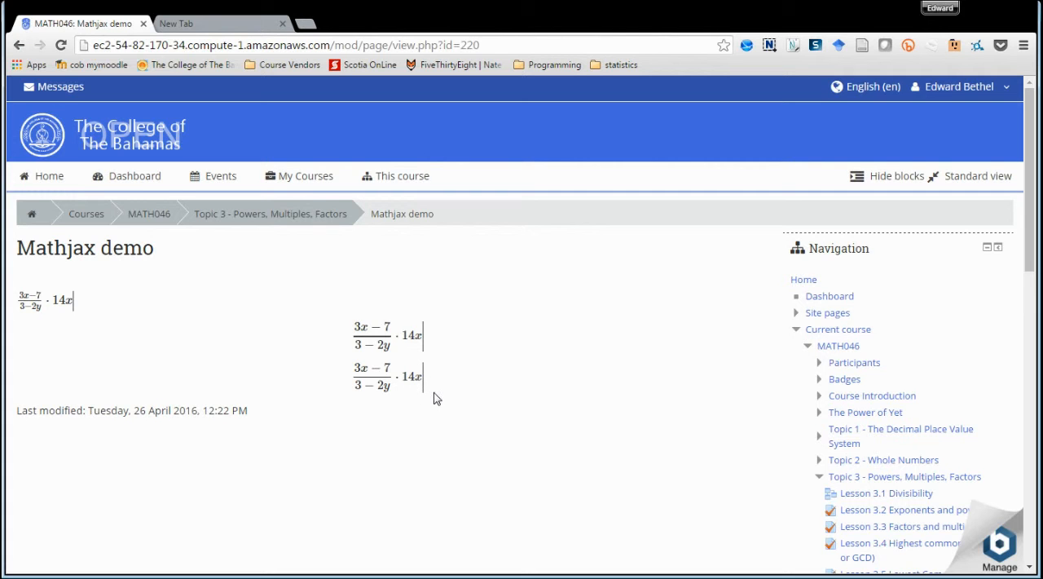
mouse_move(483, 390)
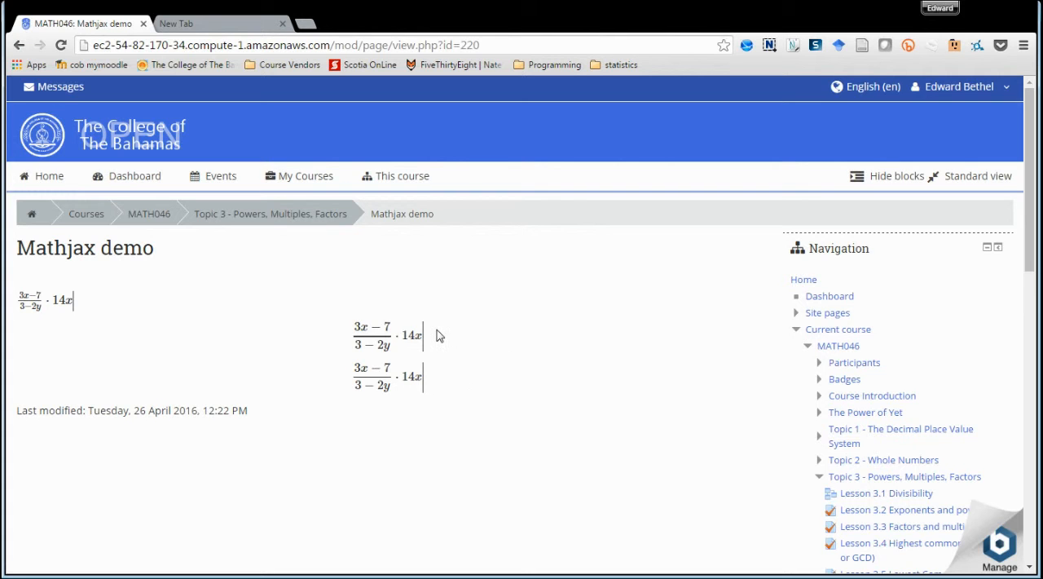
mouse_move(425, 350)
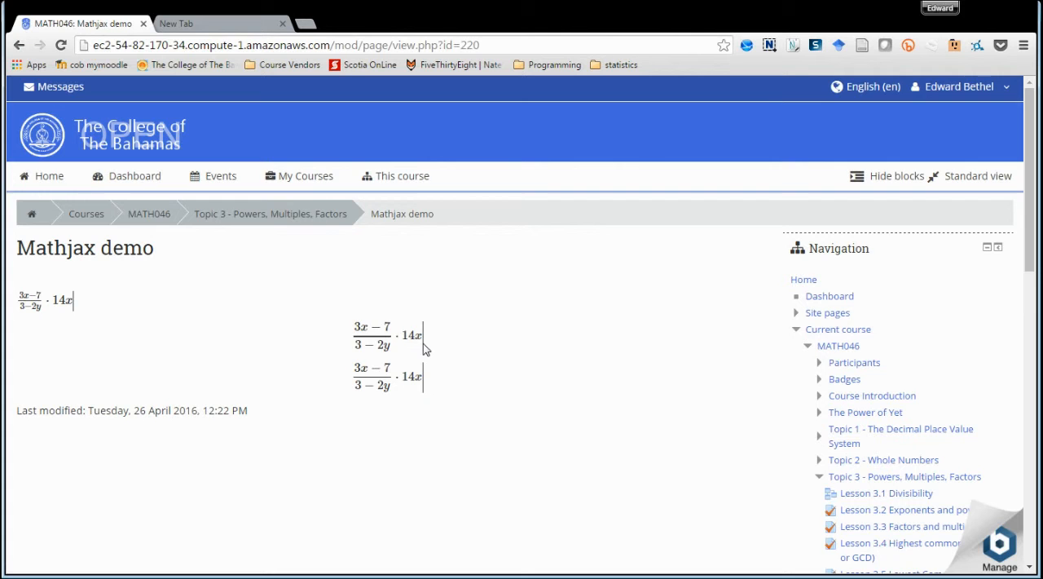
mouse_move(489, 371)
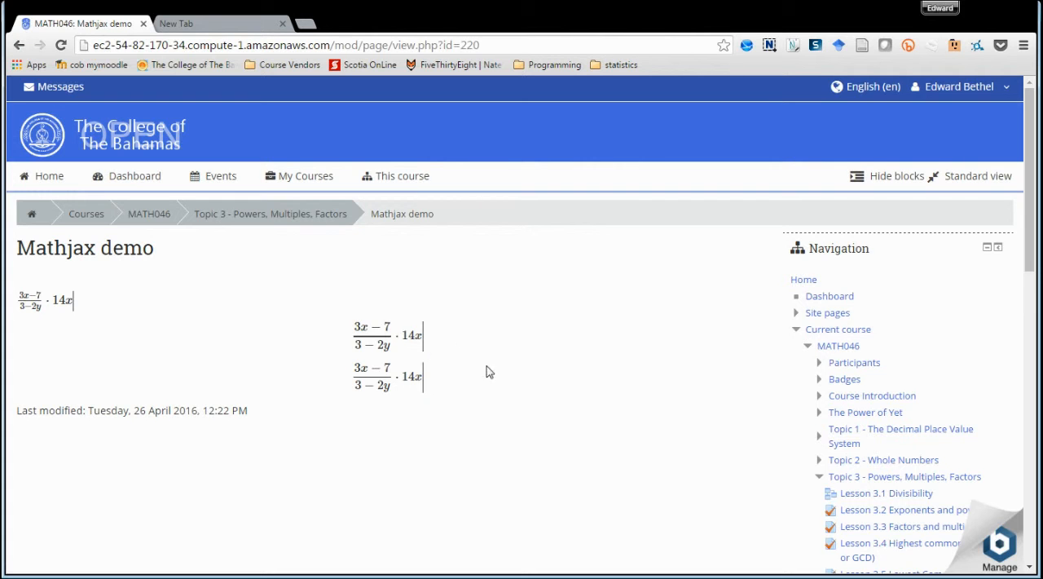
mouse_move(527, 385)
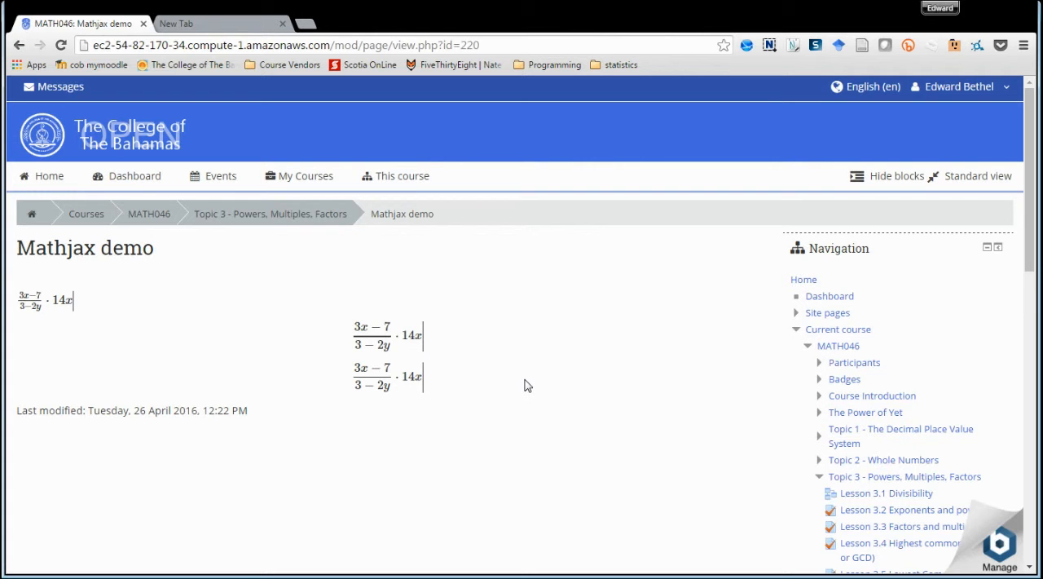
mouse_move(253, 283)
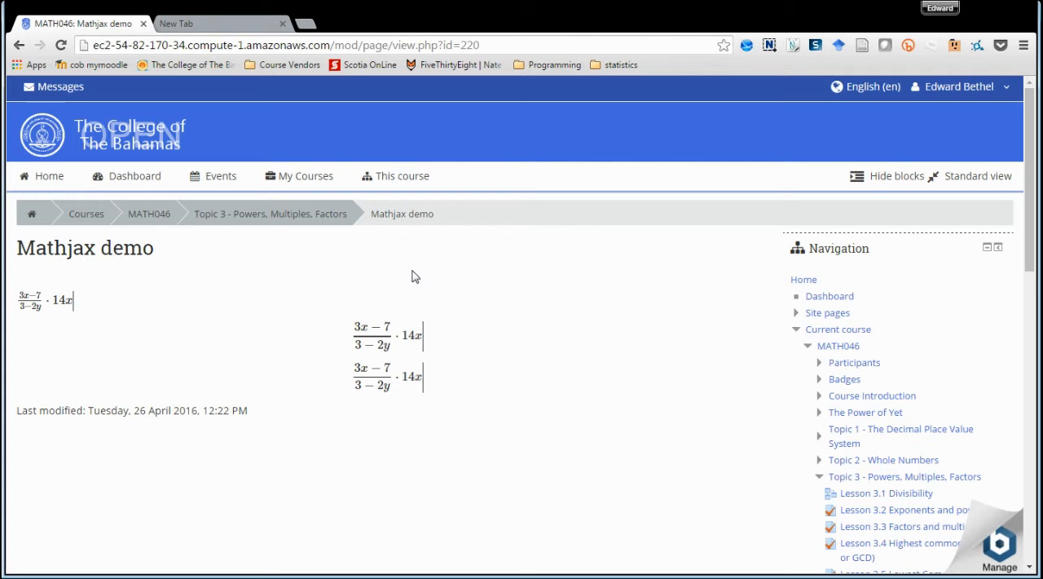
mouse_move(536, 359)
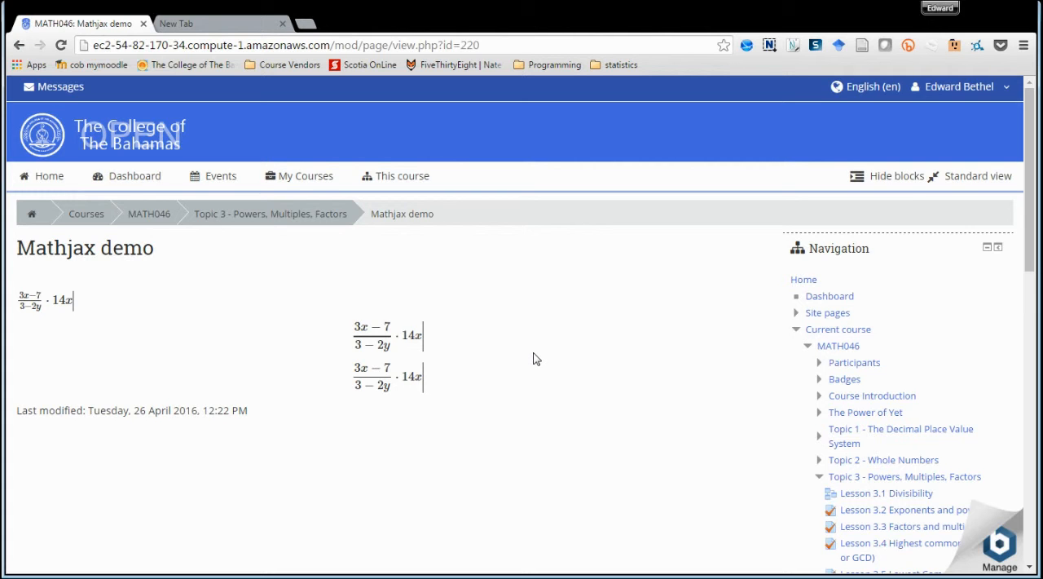
mouse_move(460, 346)
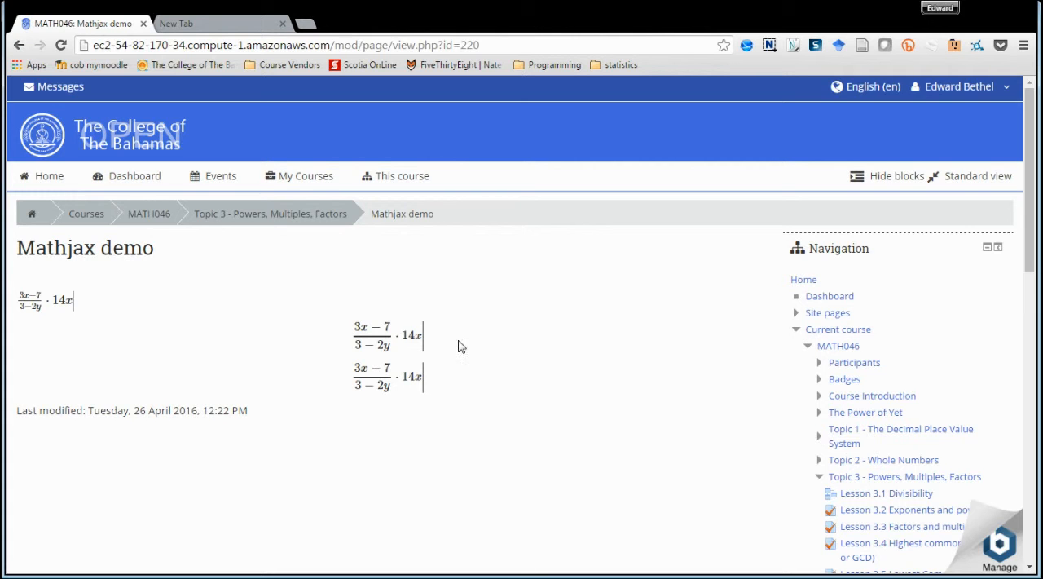
mouse_move(430, 391)
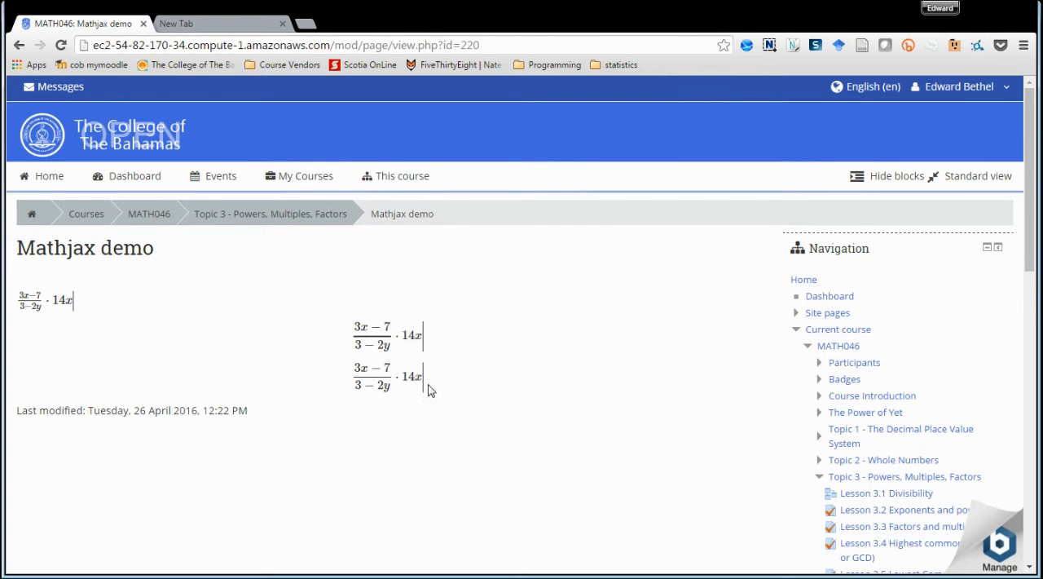
mouse_move(435, 334)
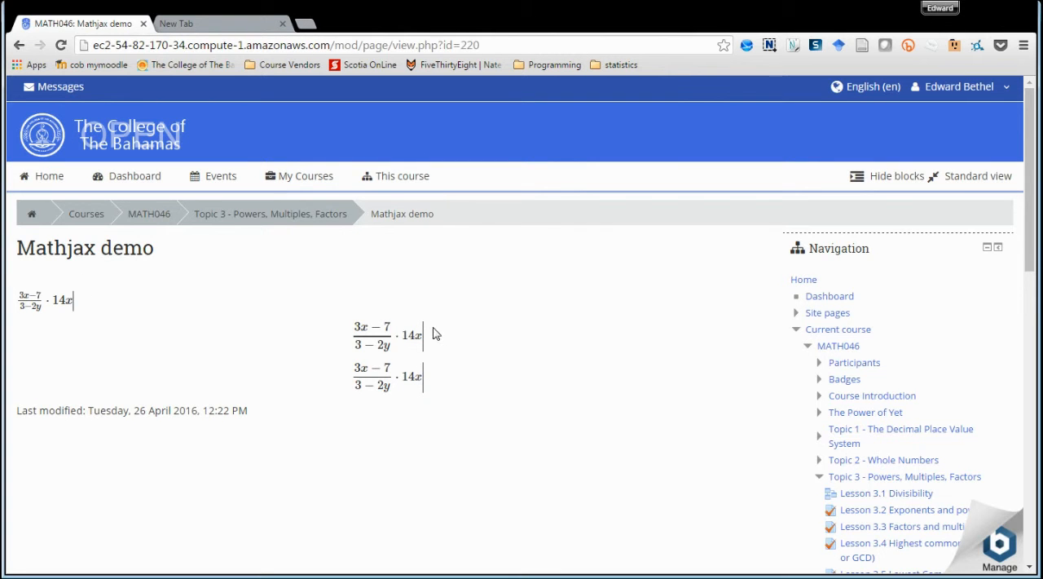
mouse_move(578, 392)
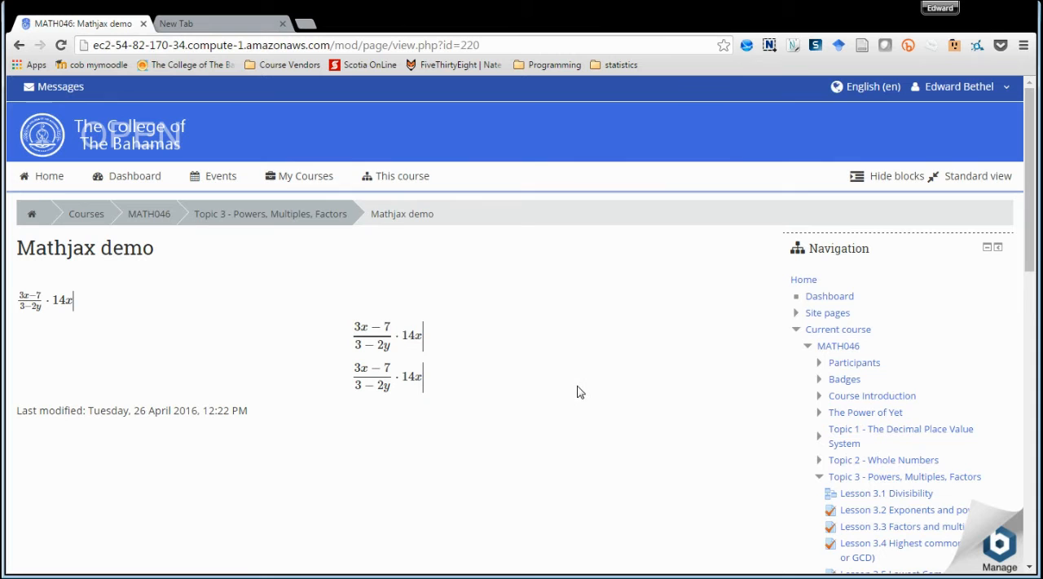
mouse_move(545, 383)
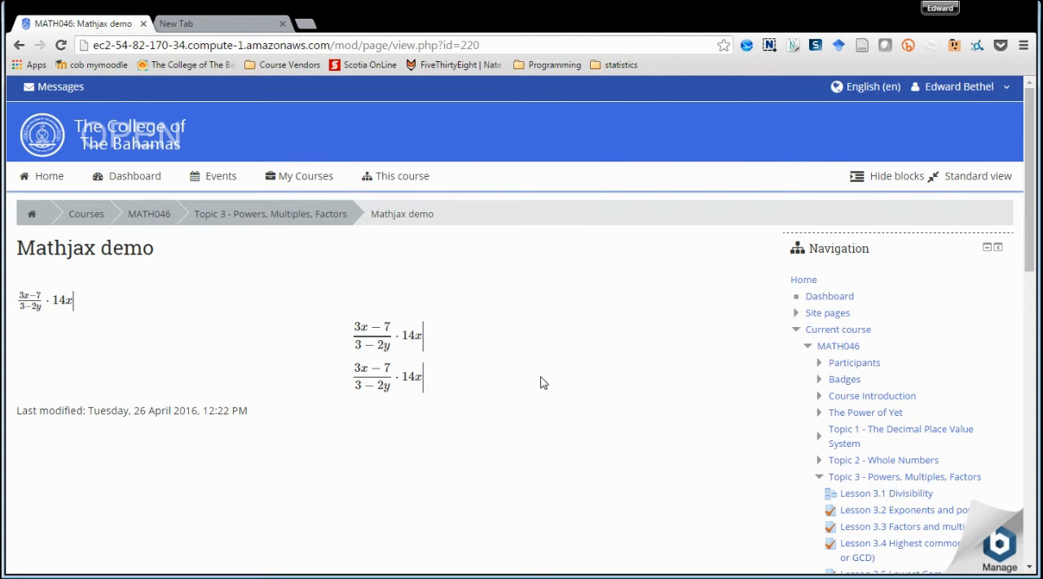
mouse_move(532, 402)
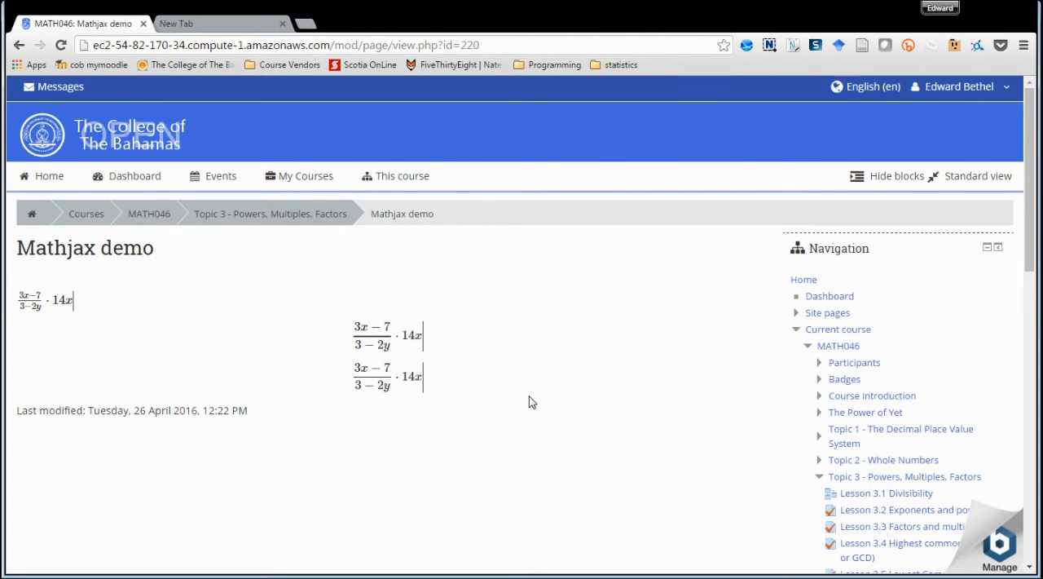
mouse_move(541, 400)
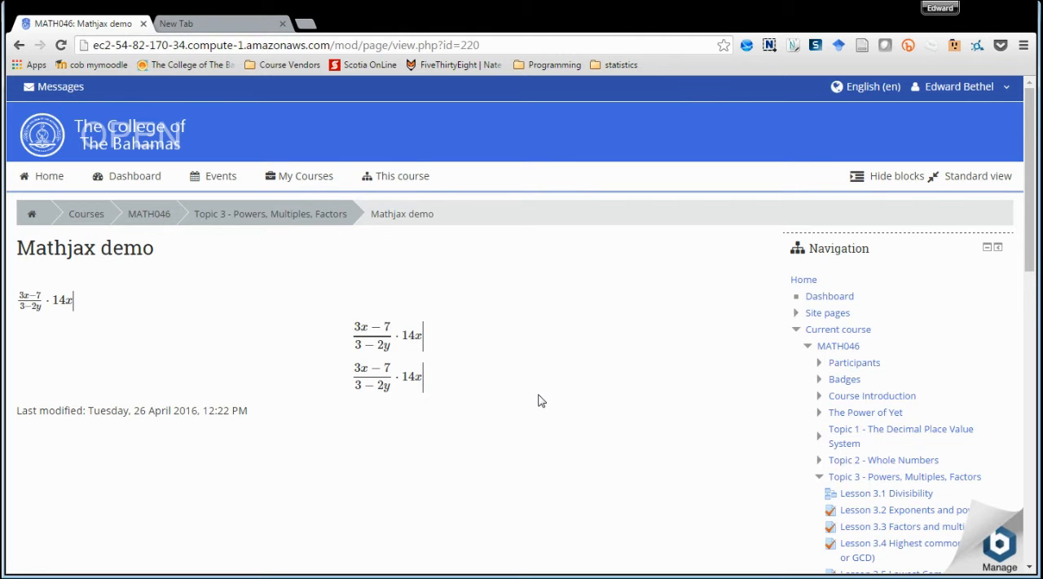
mouse_move(652, 356)
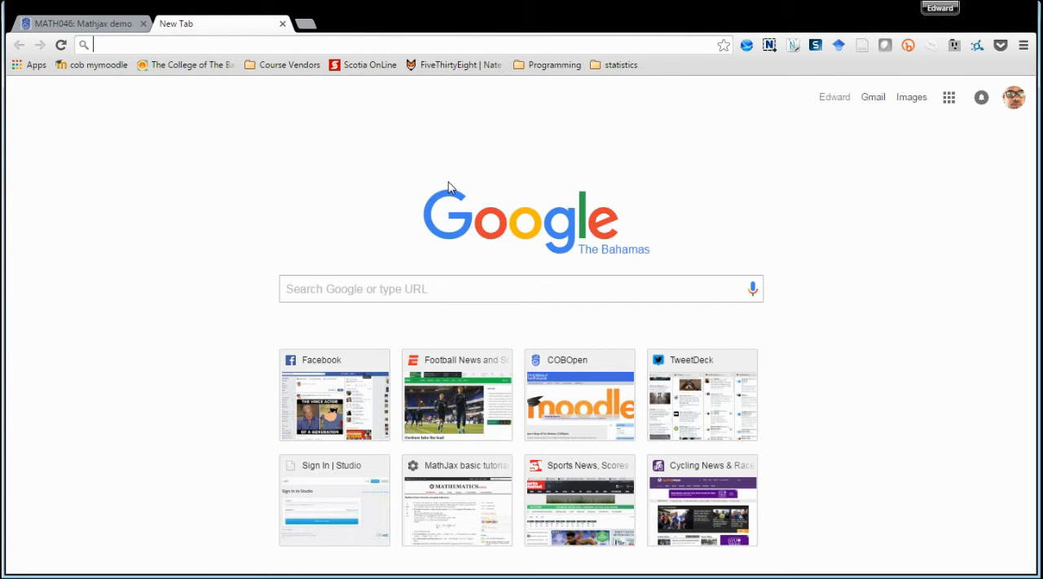
Load the mathjax.org homepage in a new Chrome tab
text(martinkeefe.com/math/mathjax3)
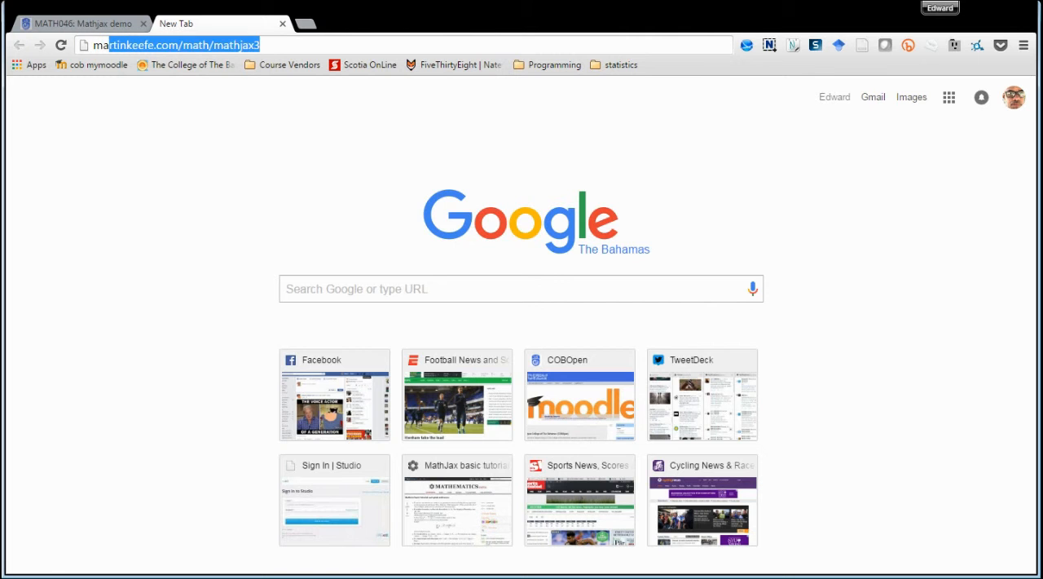
text(mathjax.org)
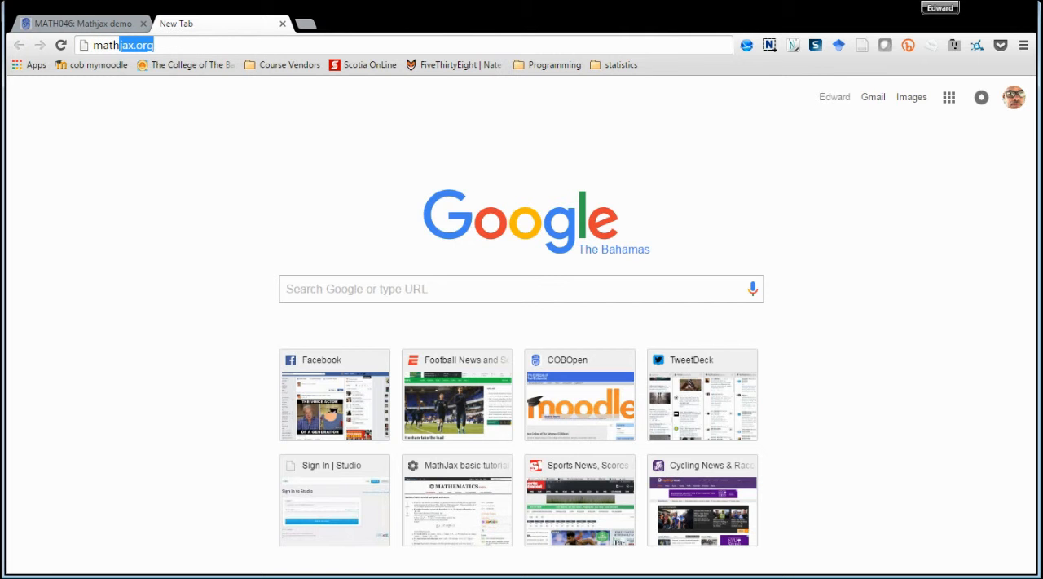
key(Return)
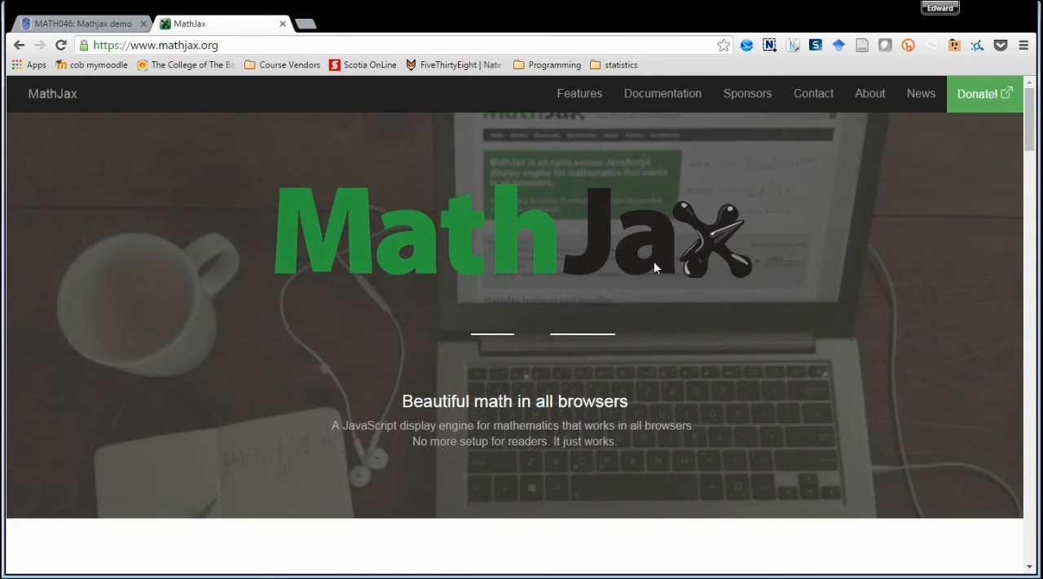
mouse_move(661, 92)
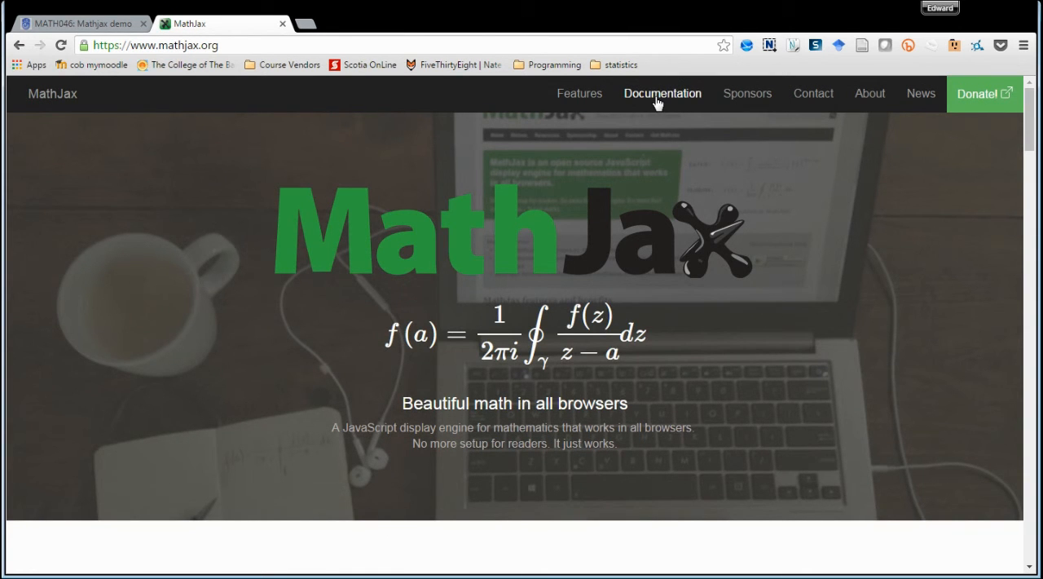
Go to the MathJax website's Documentation section
click(662, 93)
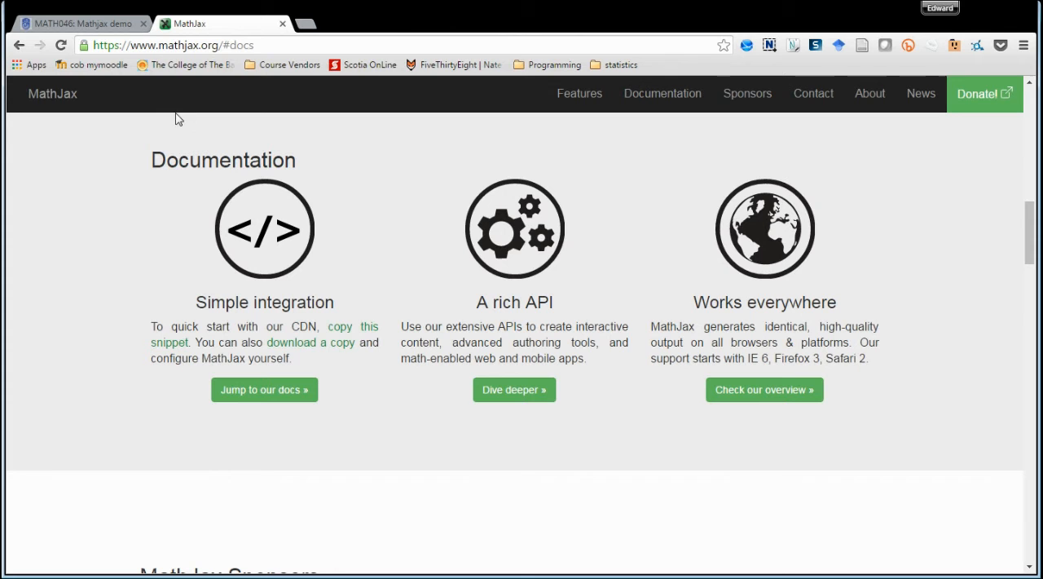
mouse_move(159, 135)
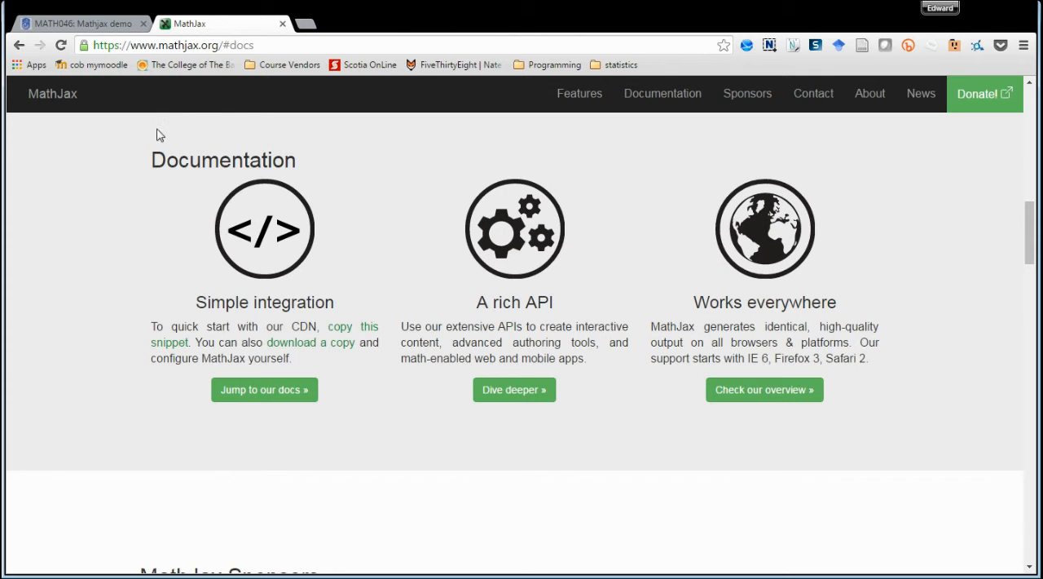
mouse_move(165, 326)
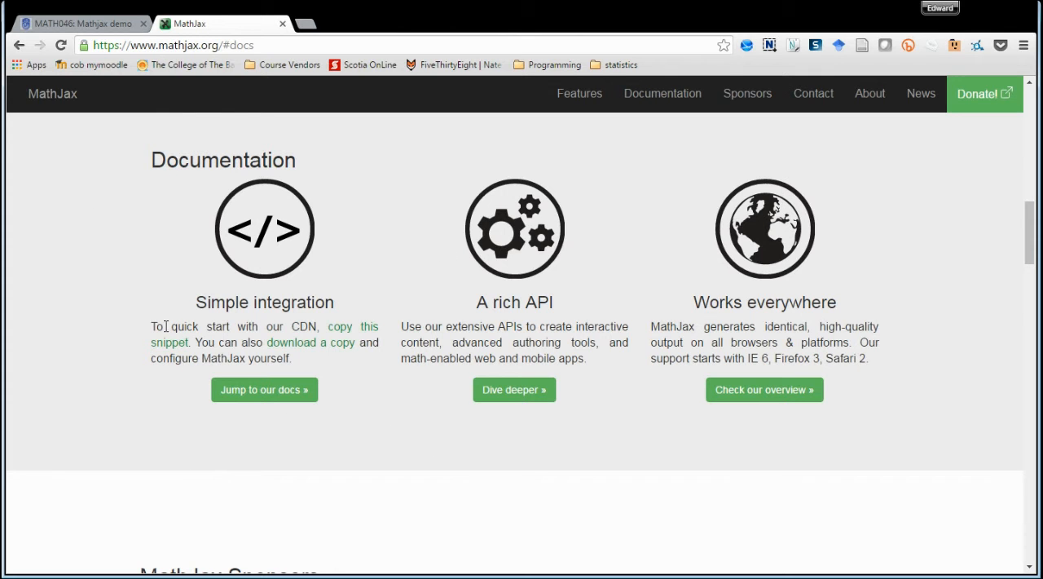
mouse_move(326, 327)
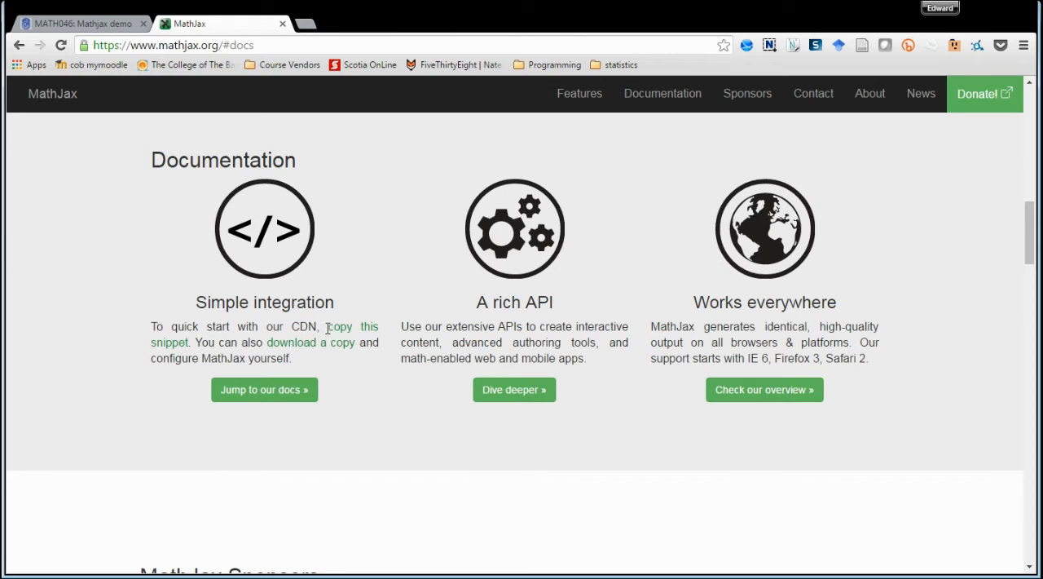
mouse_move(342, 334)
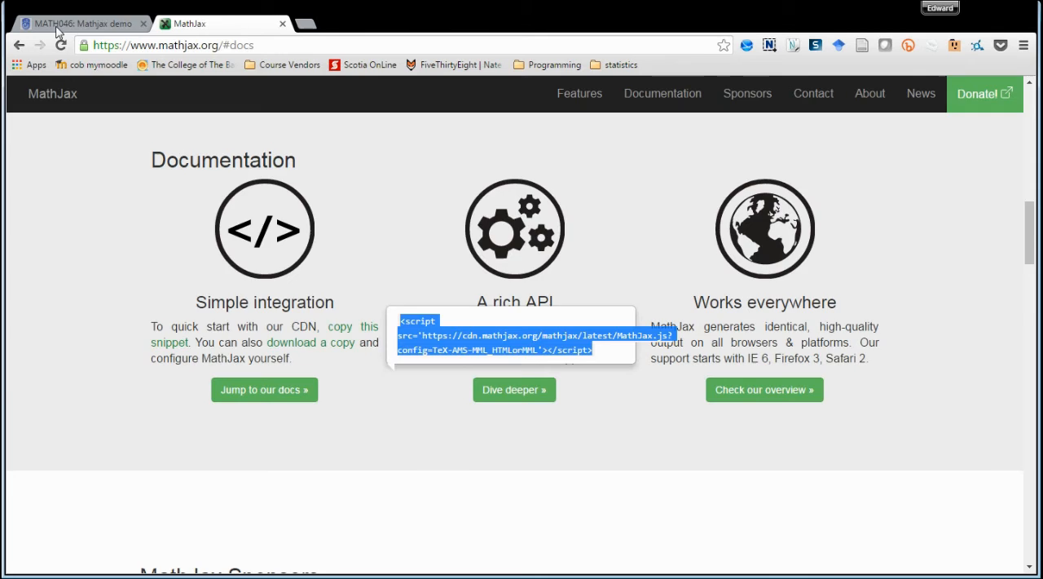
Edit the Mathjax demo page's settings and expand the Page content editor toolbar
click(78, 23)
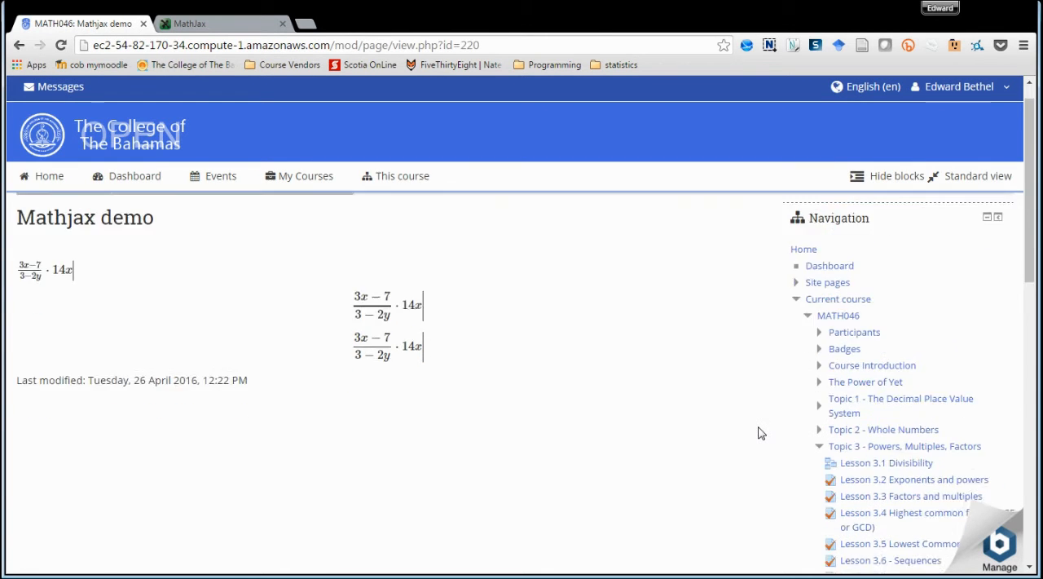
scroll(down, 3)
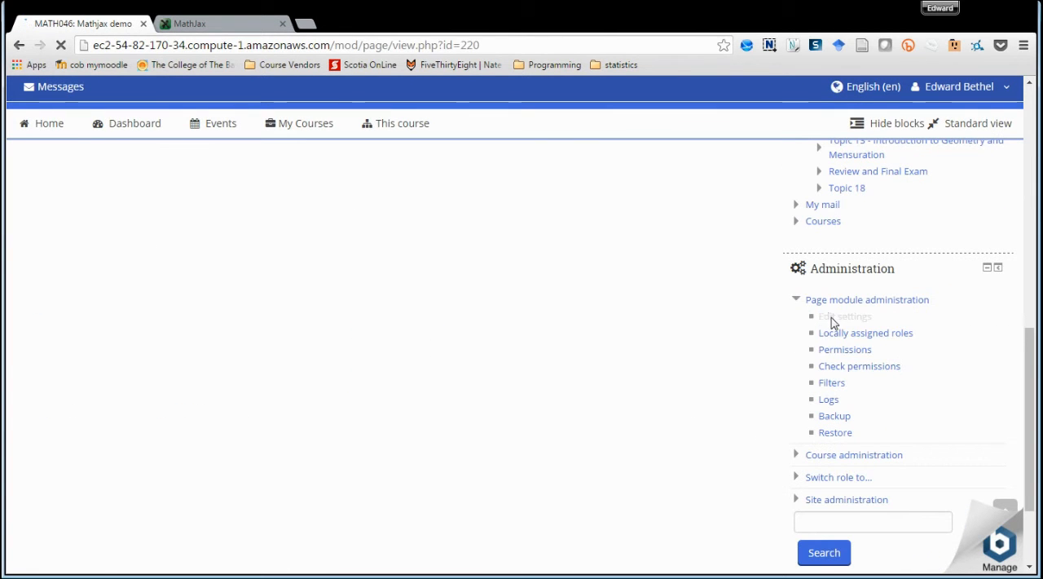
click(845, 316)
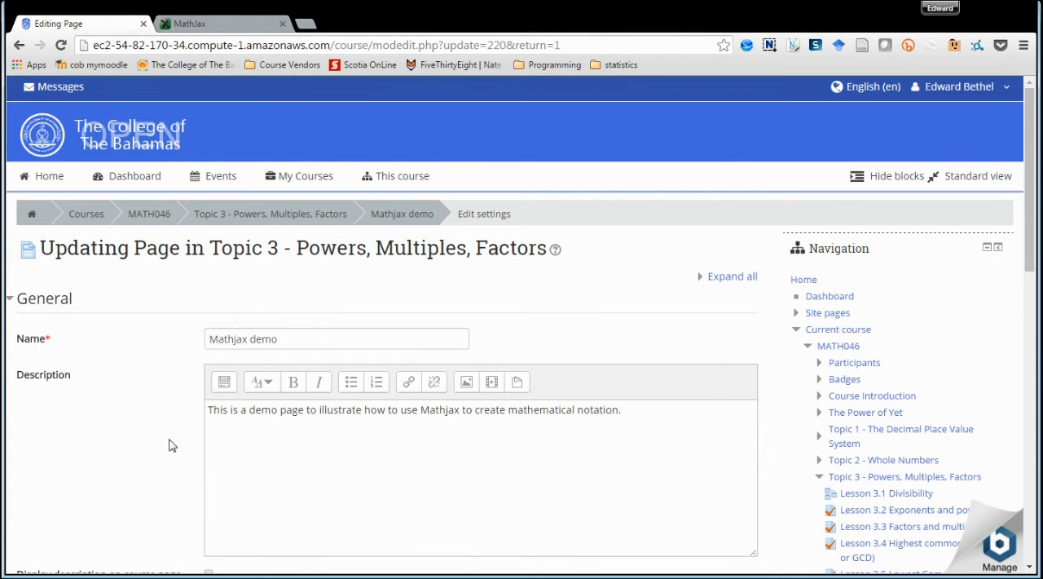
scroll(down, 3)
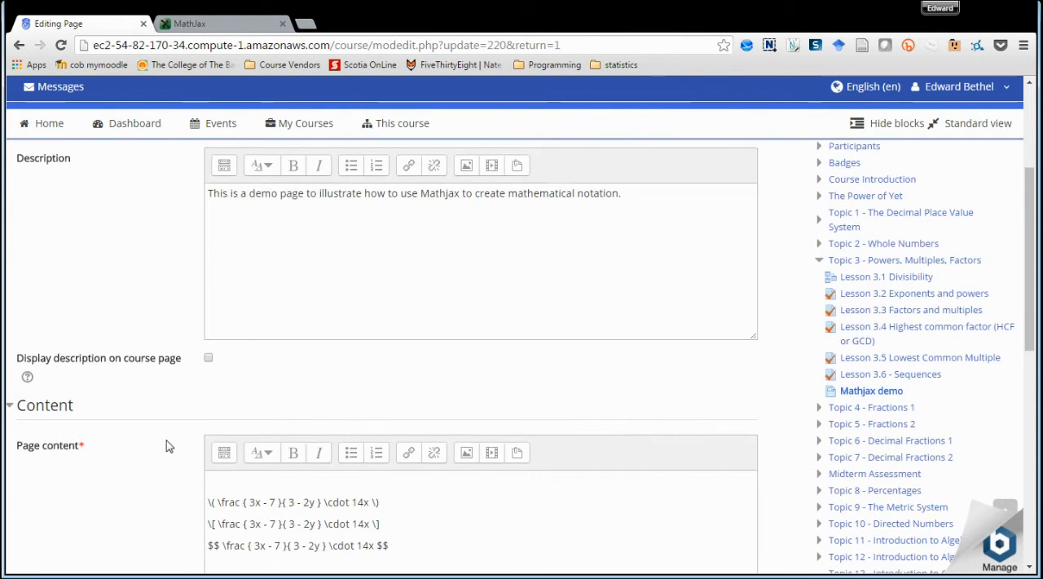
scroll(down, 3)
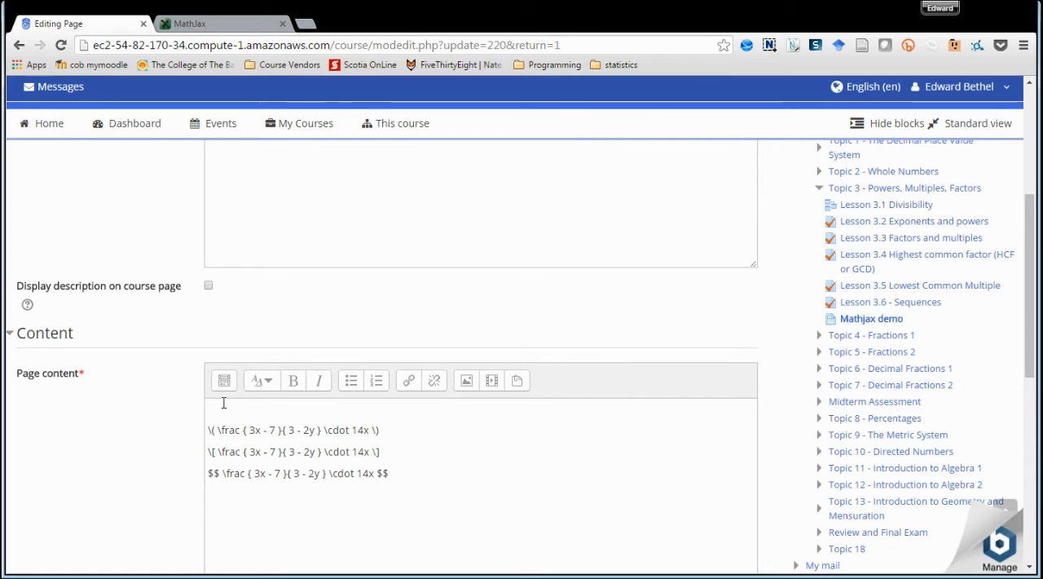
click(224, 380)
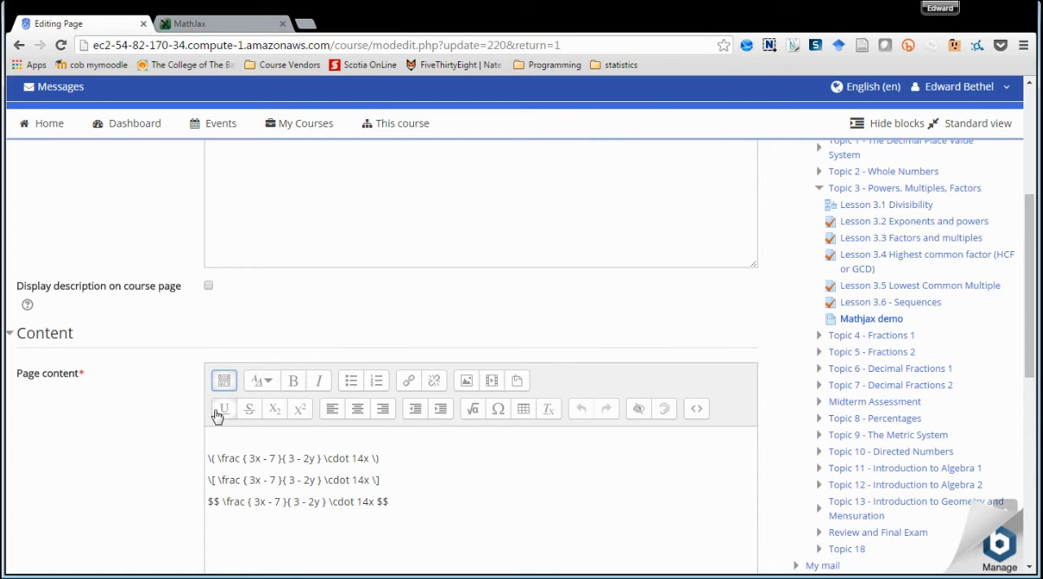
mouse_move(228, 422)
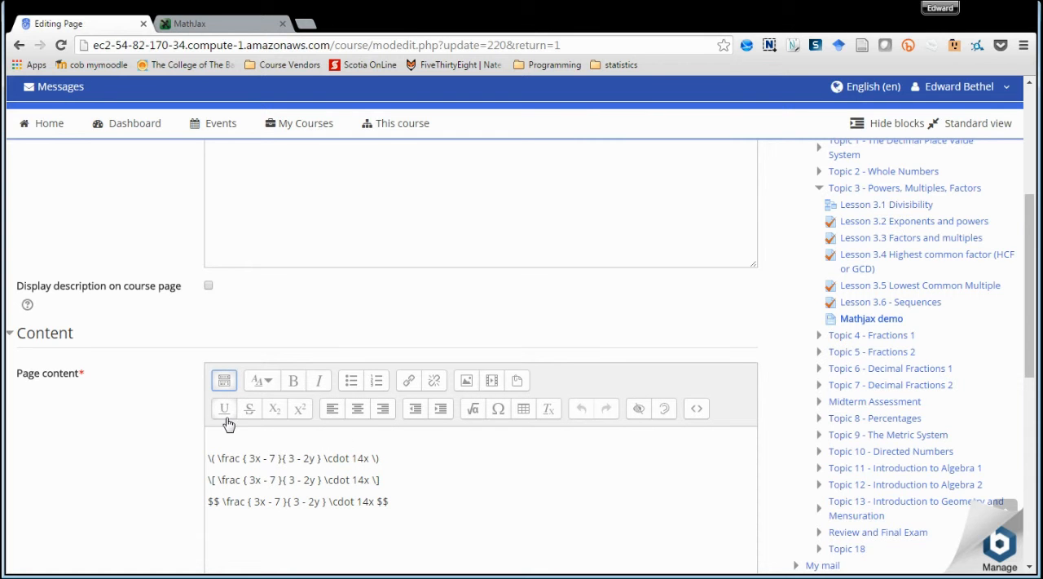
mouse_move(726, 426)
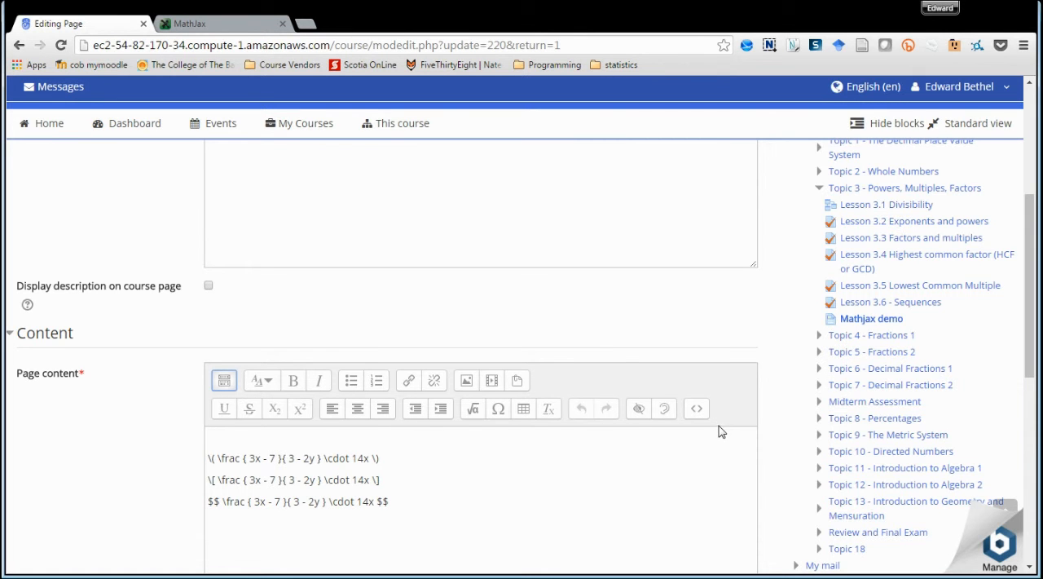
mouse_move(473, 408)
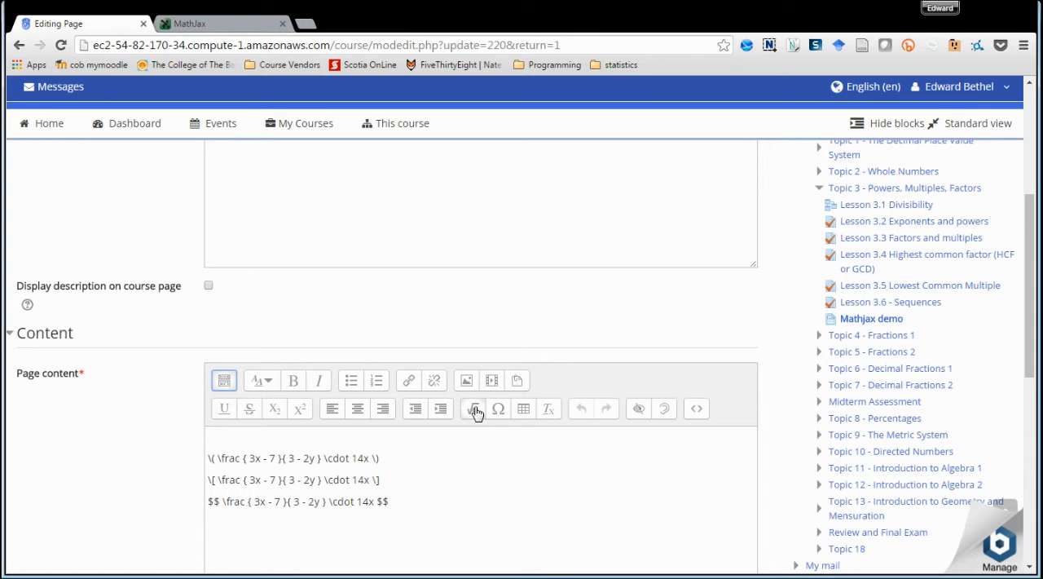
mouse_move(697, 408)
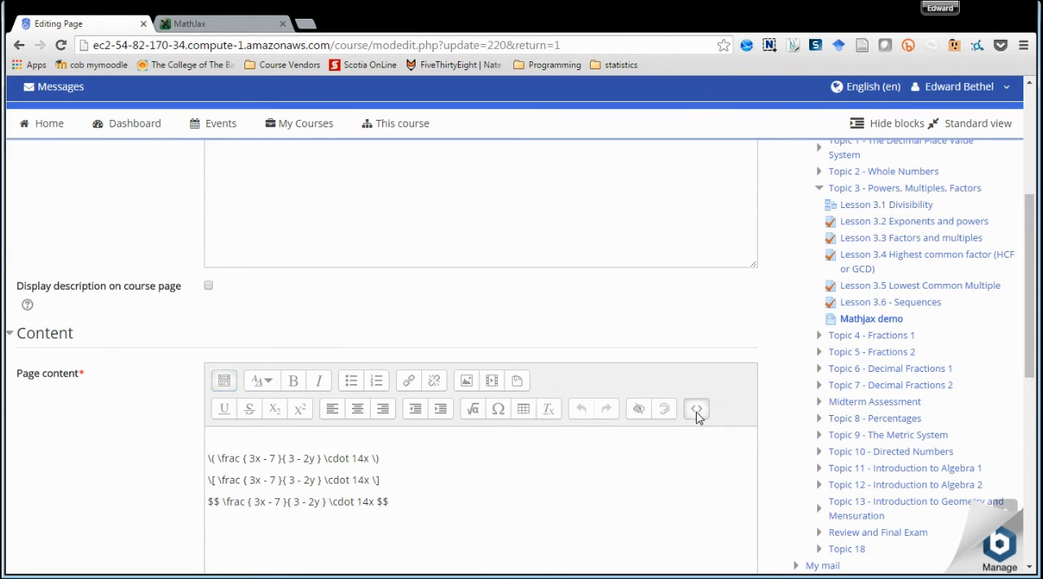
click(695, 408)
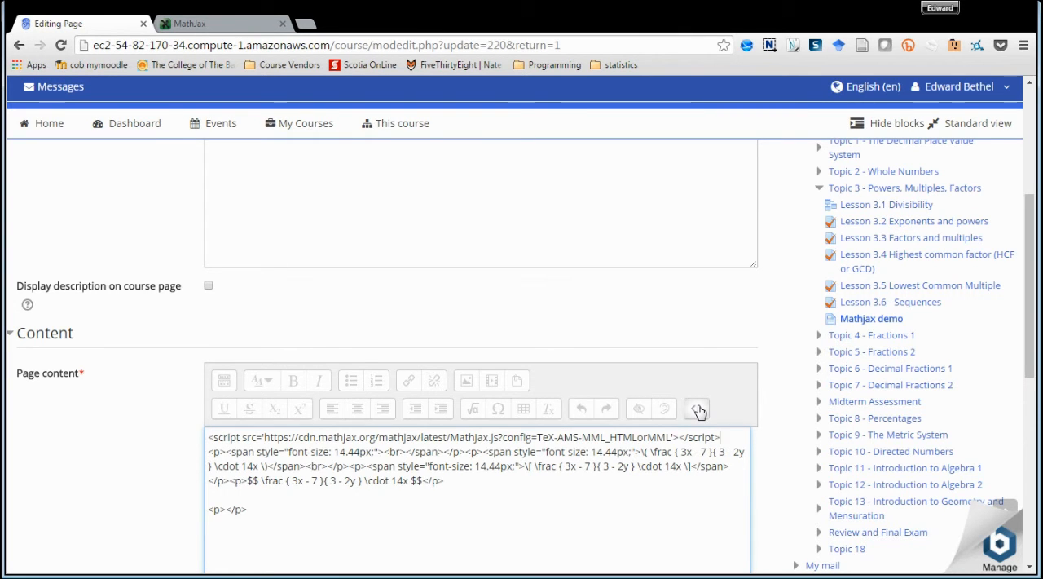
click(696, 409)
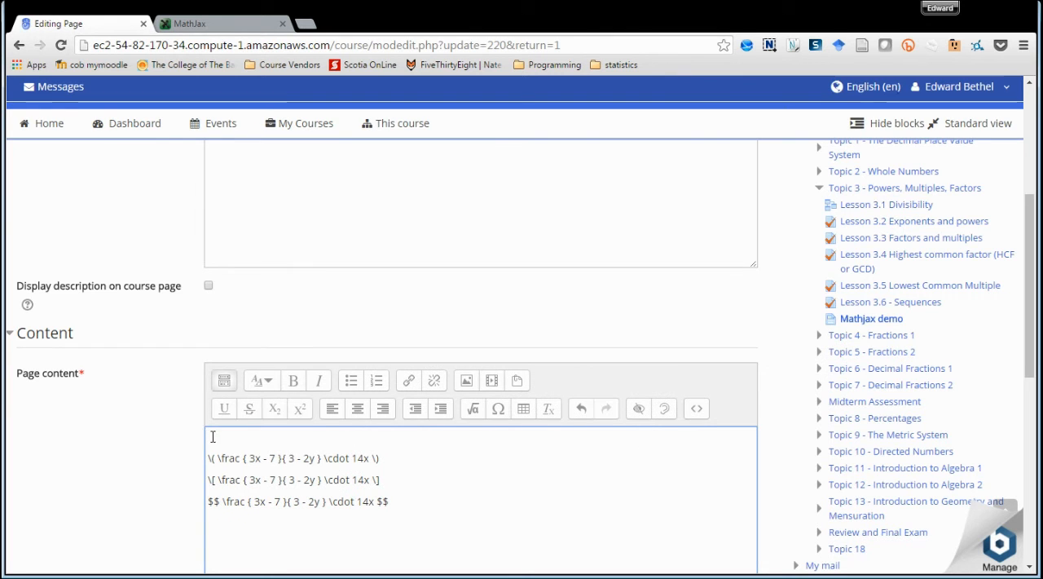
mouse_move(394, 448)
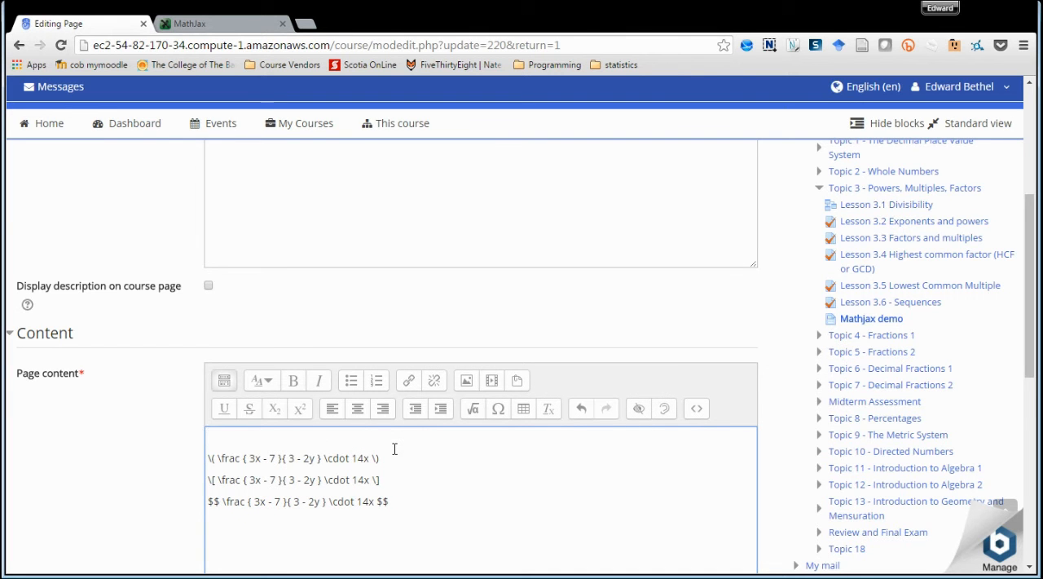
mouse_move(788, 419)
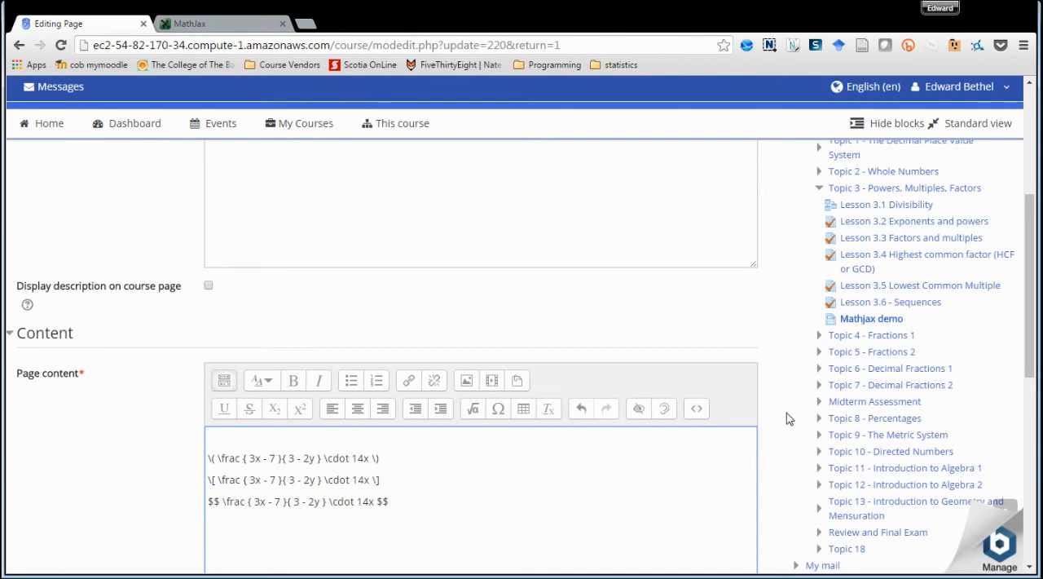
scroll(down, 3)
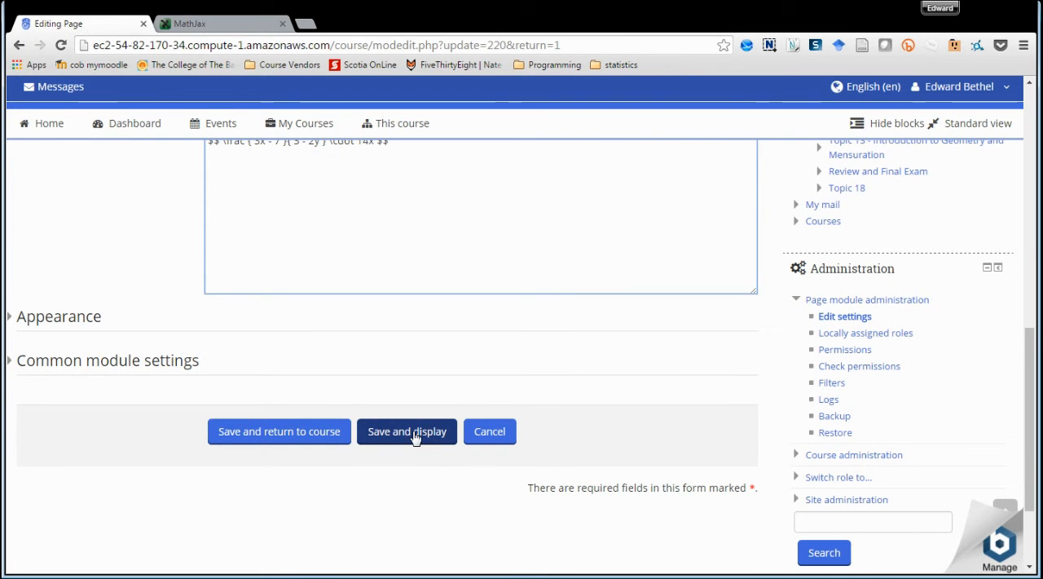
Save and display the Mathjax demo page, scrolling through its three rendered fractions
click(407, 431)
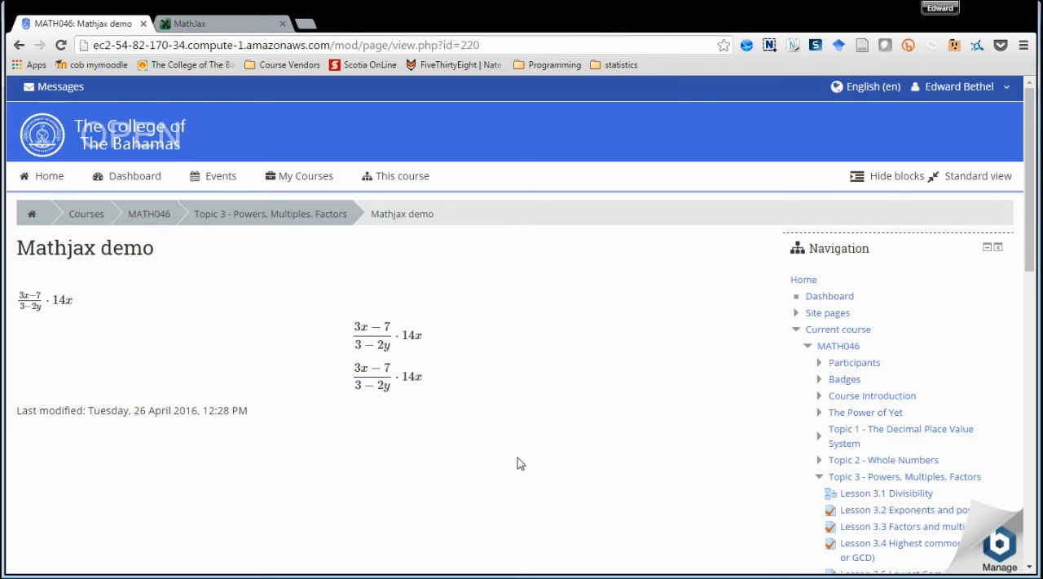
scroll(down, 3)
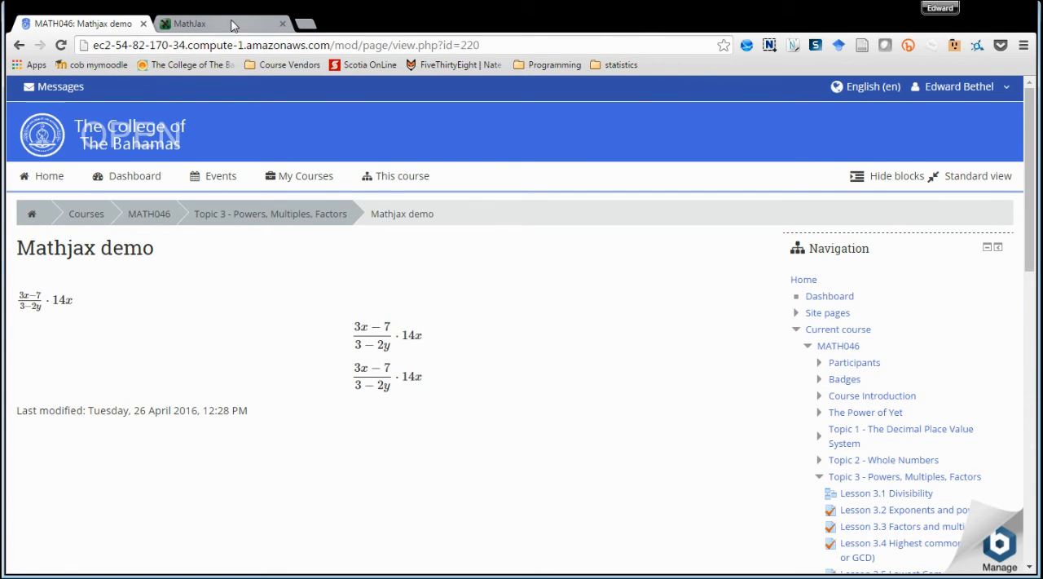
Select the whole MathJax CDN script snippet, then return to the Moodle tab
click(190, 23)
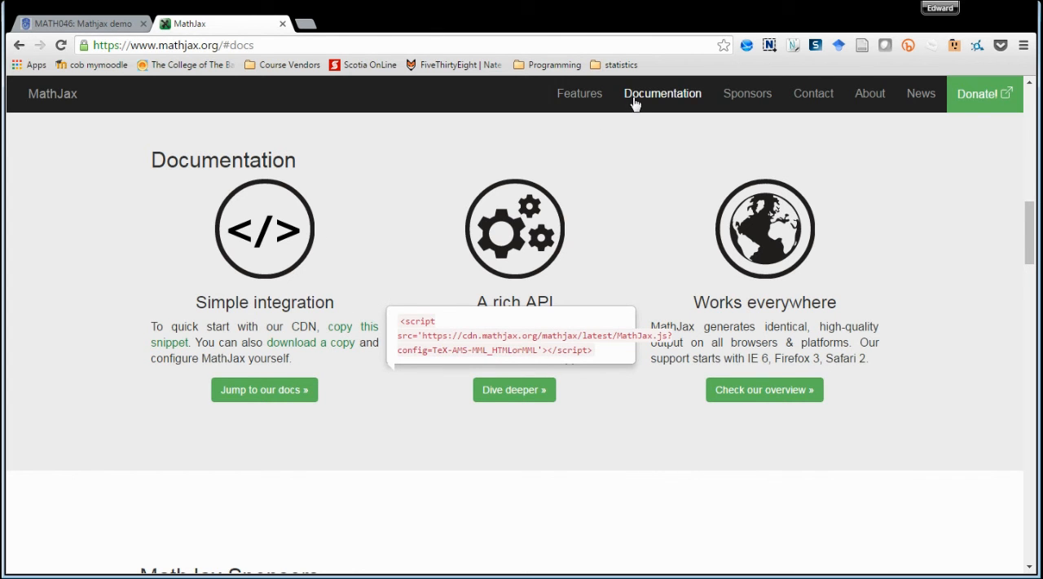
mouse_move(350, 334)
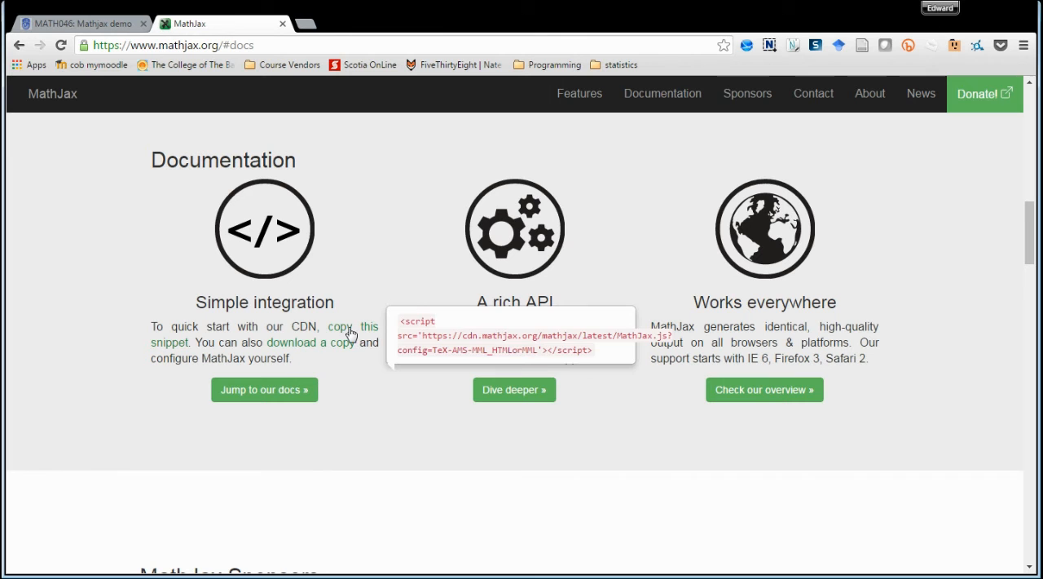
mouse_move(437, 317)
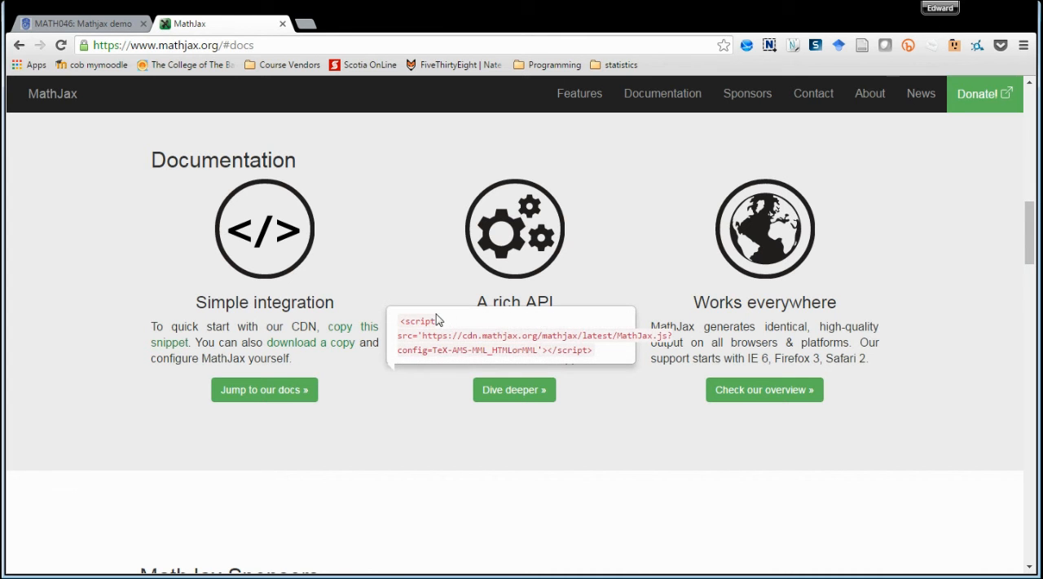
triple_click(512, 335)
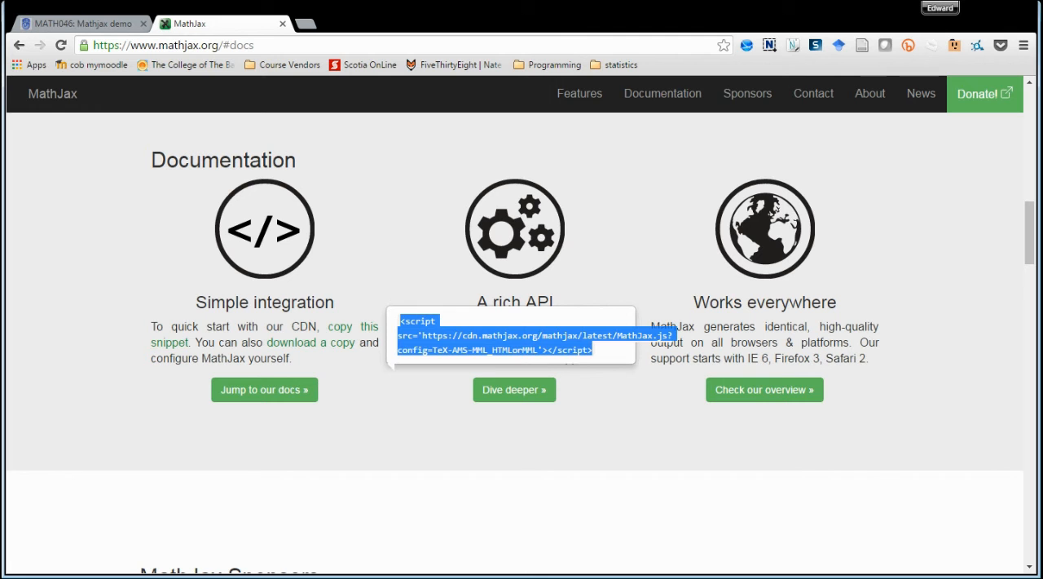
click(77, 23)
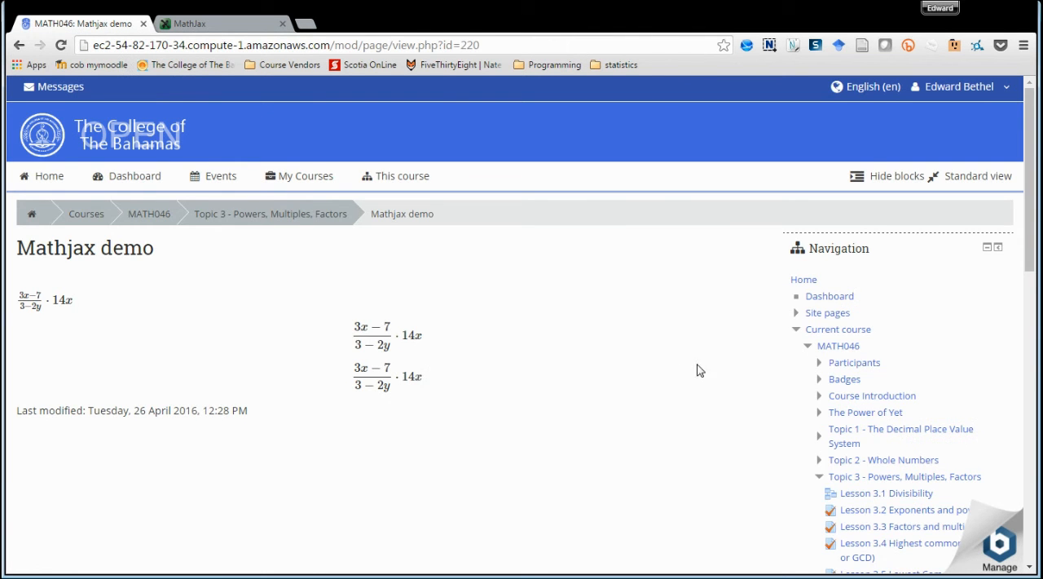
Reopen the demo page's edit settings with the full editor toolbar shown
scroll(down, 3)
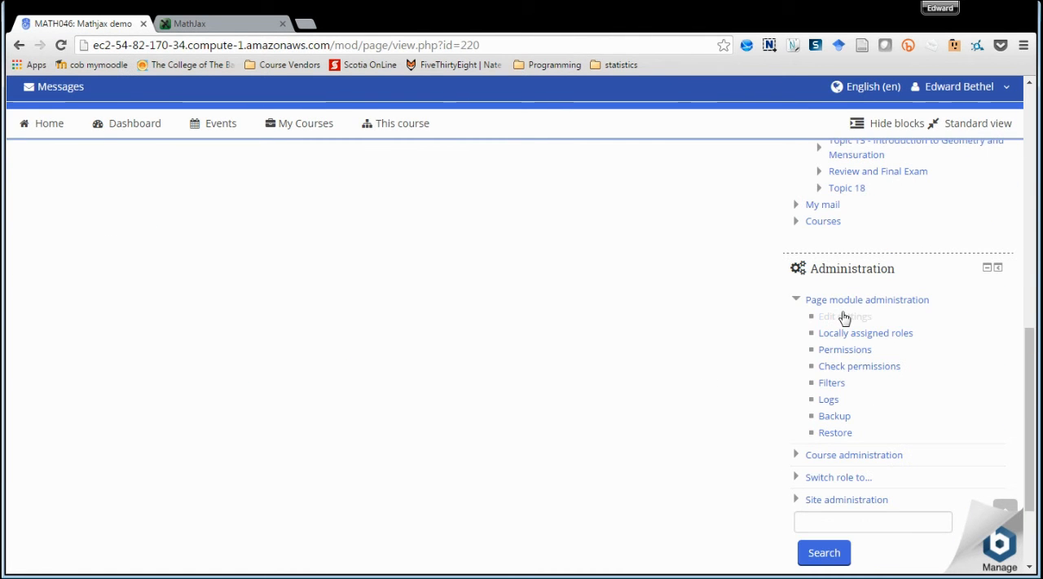
click(840, 316)
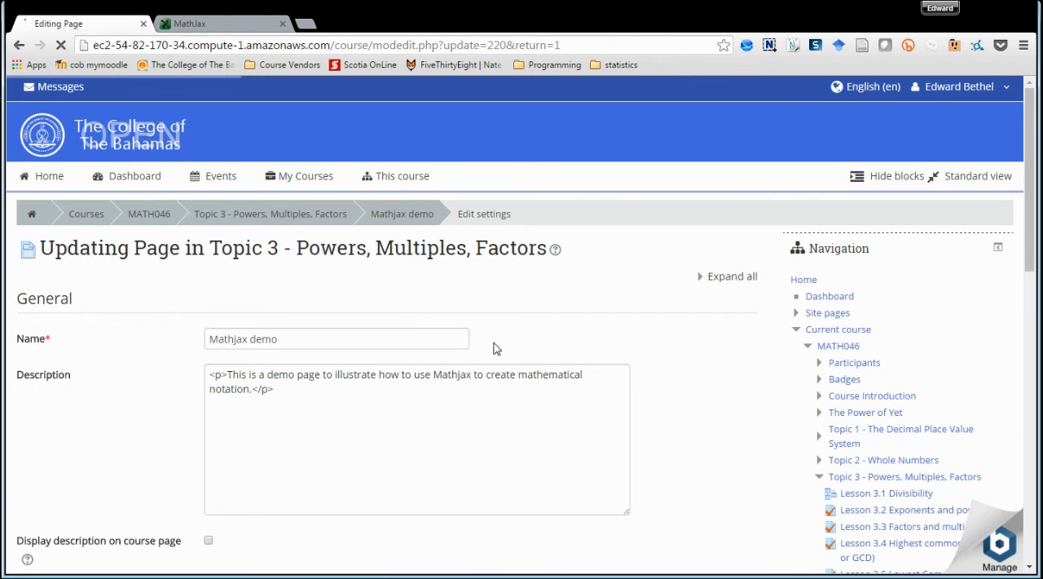
scroll(down, 3)
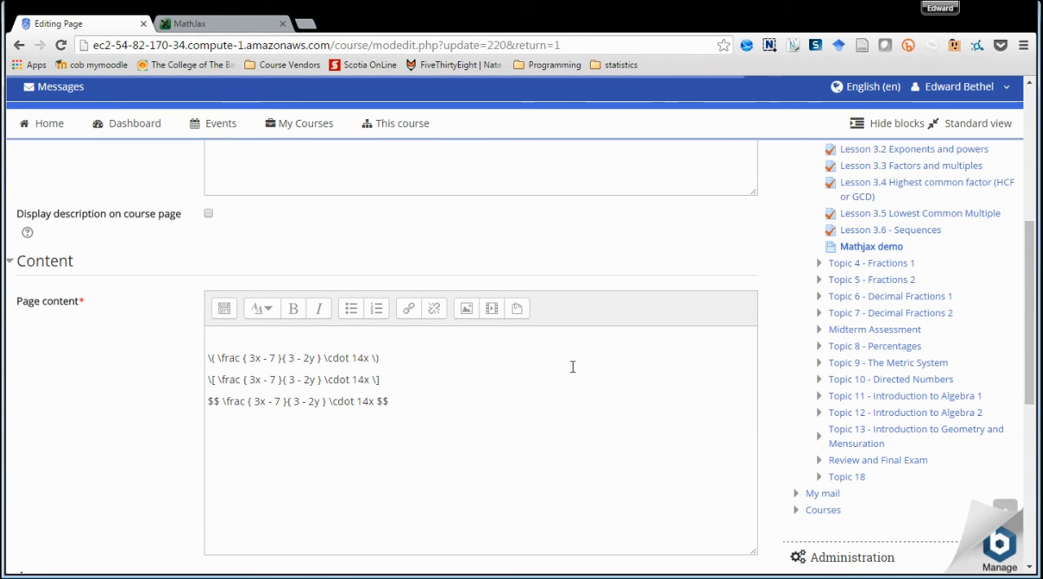
click(223, 308)
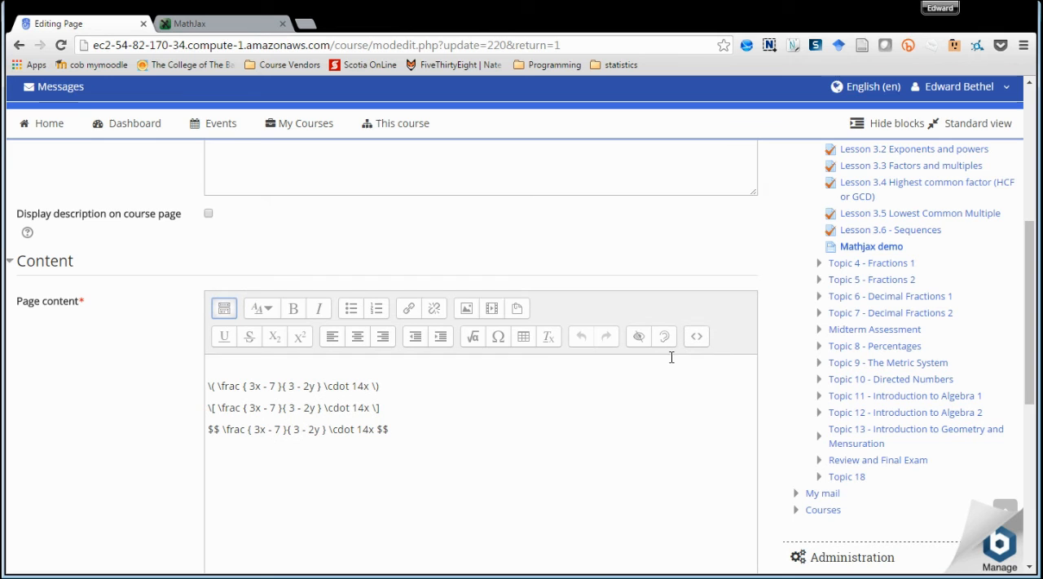
mouse_move(696, 336)
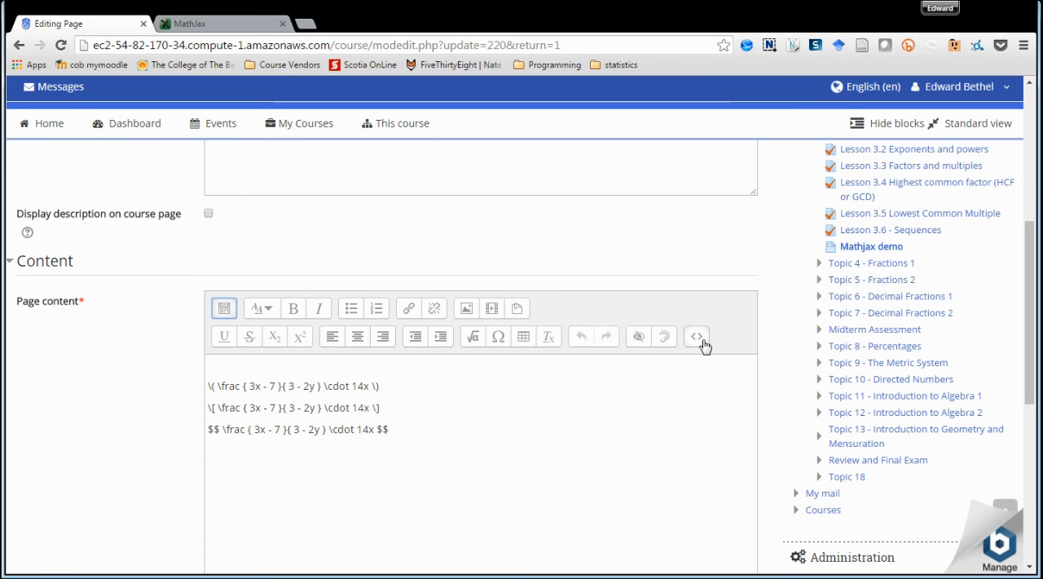
Replace the old script line in the HTML source with the MathJax CDN snippet
click(696, 336)
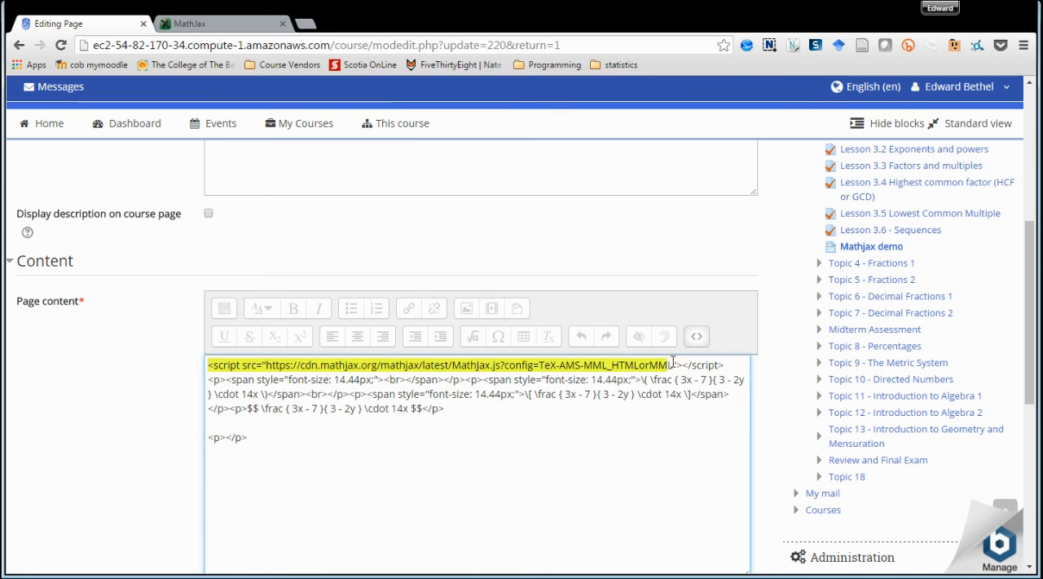
key(Delete)
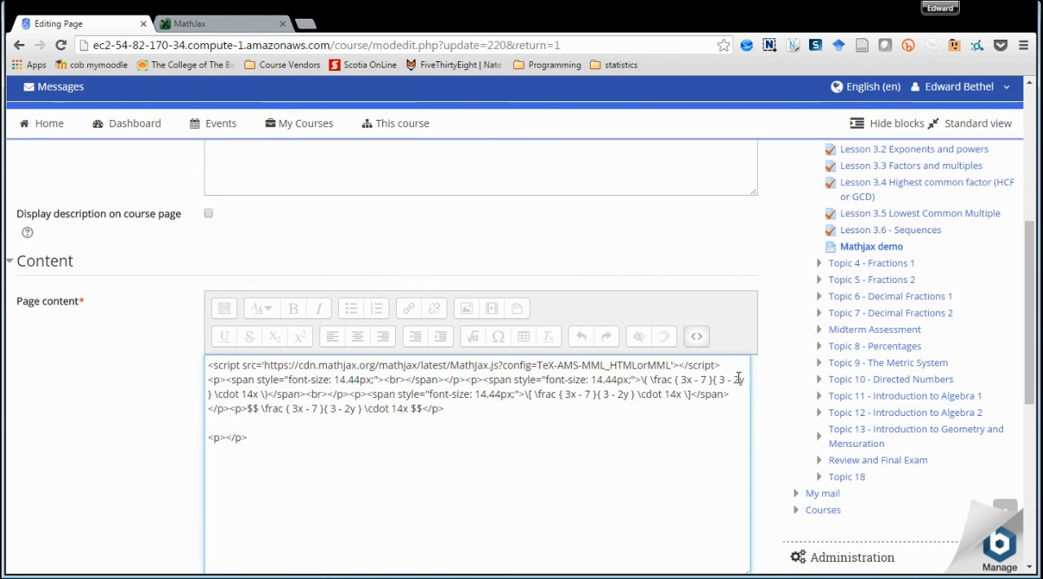
scroll(down, 3)
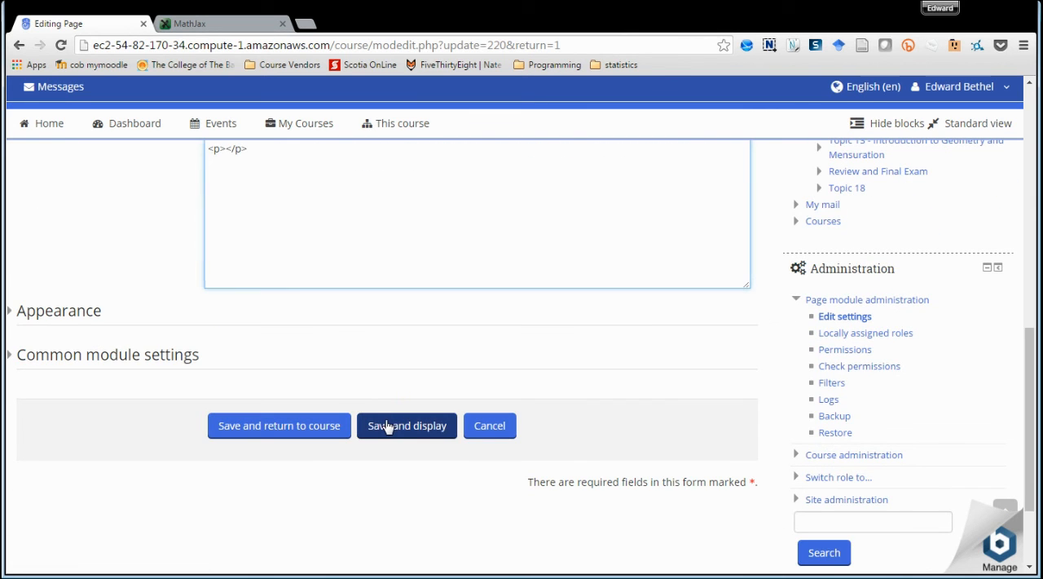
Save and display the updated Mathjax demo page
click(407, 424)
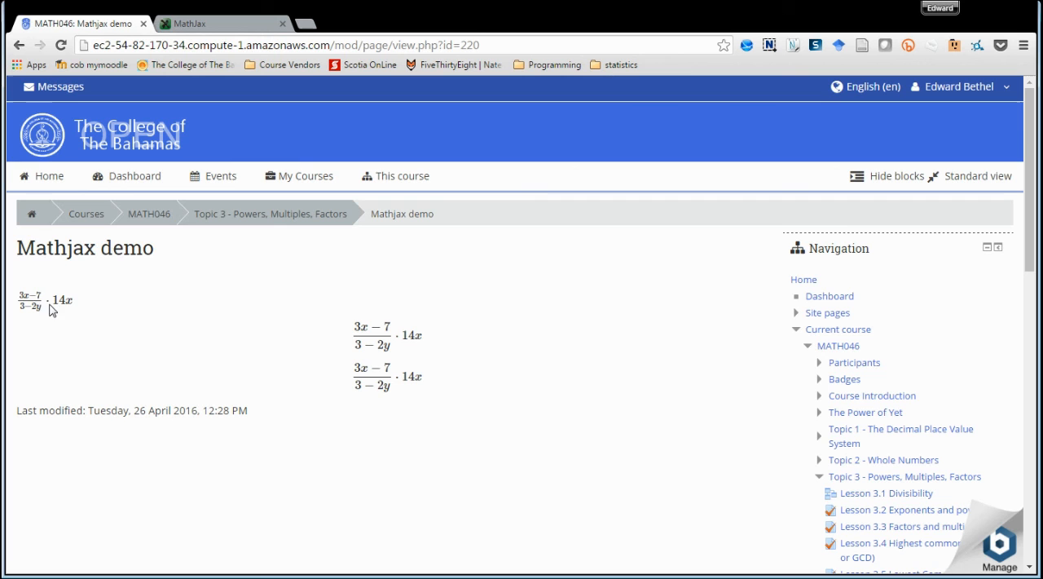
mouse_move(452, 398)
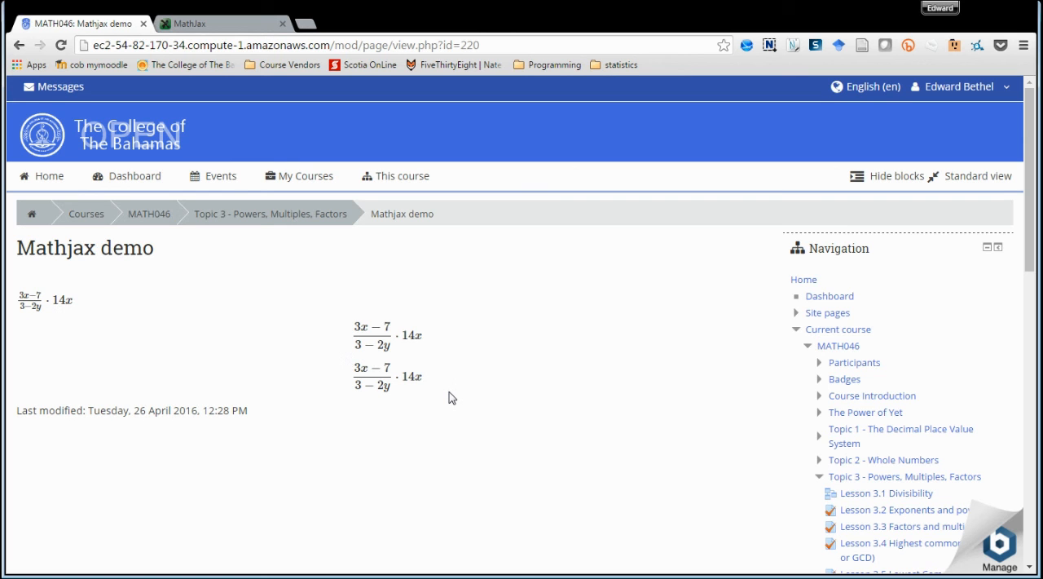